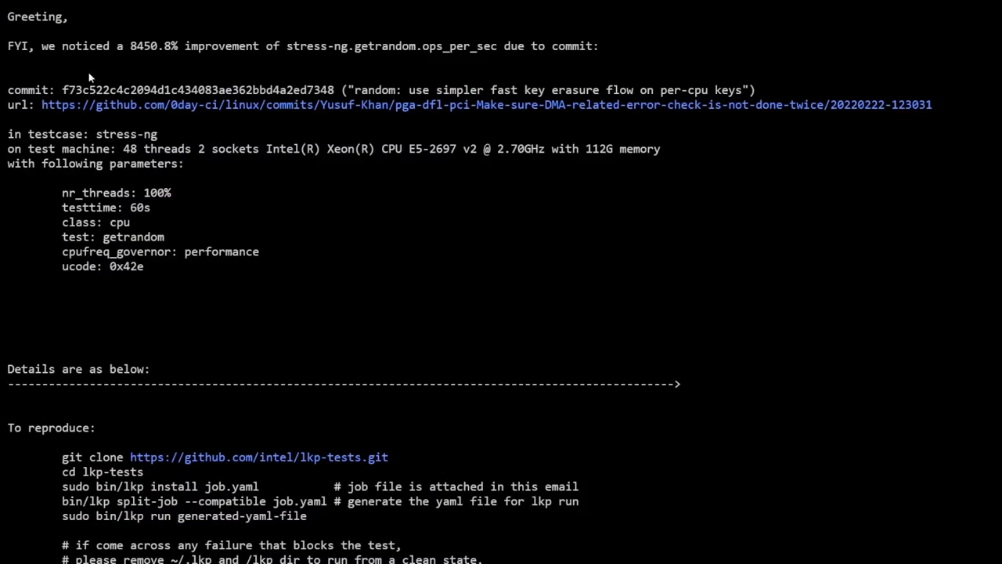
mouse_move(421, 109)
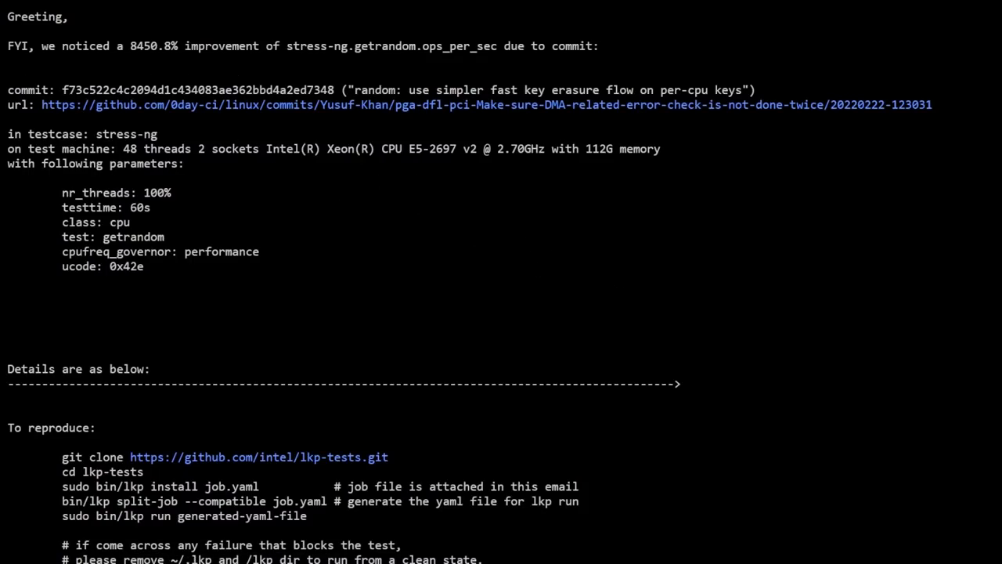
mouse_move(133, 70)
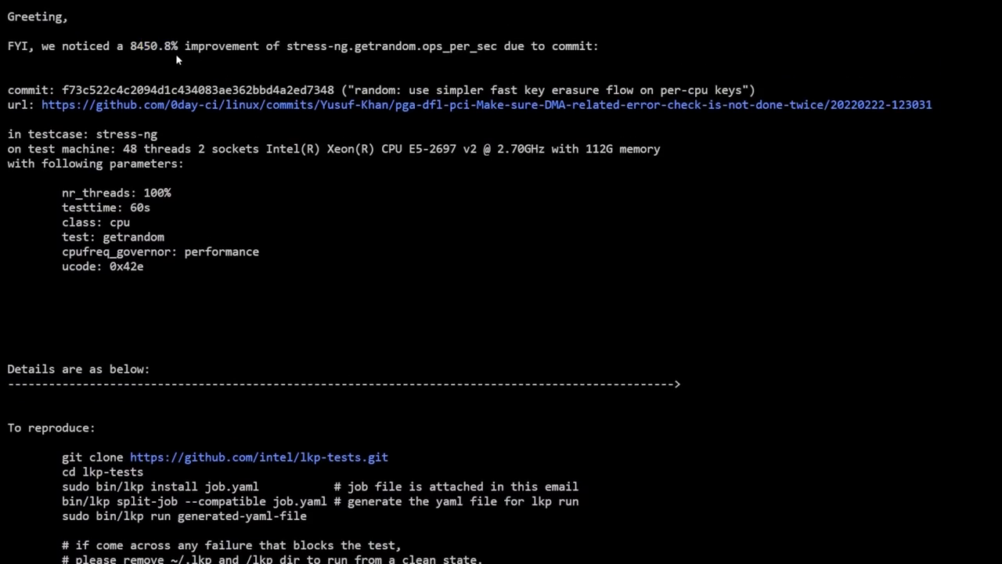
- Scroll the lore report past the reproduce steps to the %change table led by +8450.6% getrandom ops
scroll(down, 3)
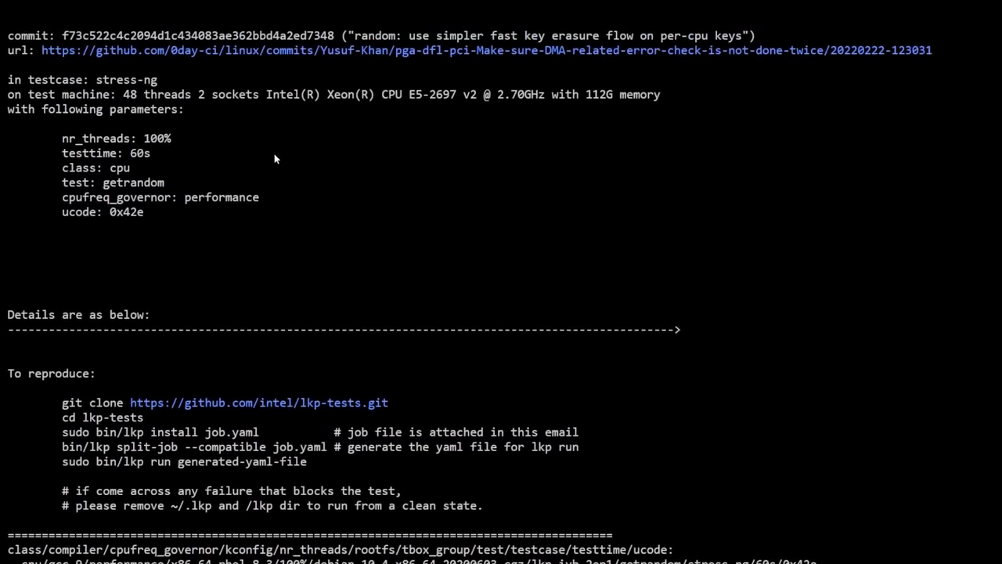
mouse_move(253, 176)
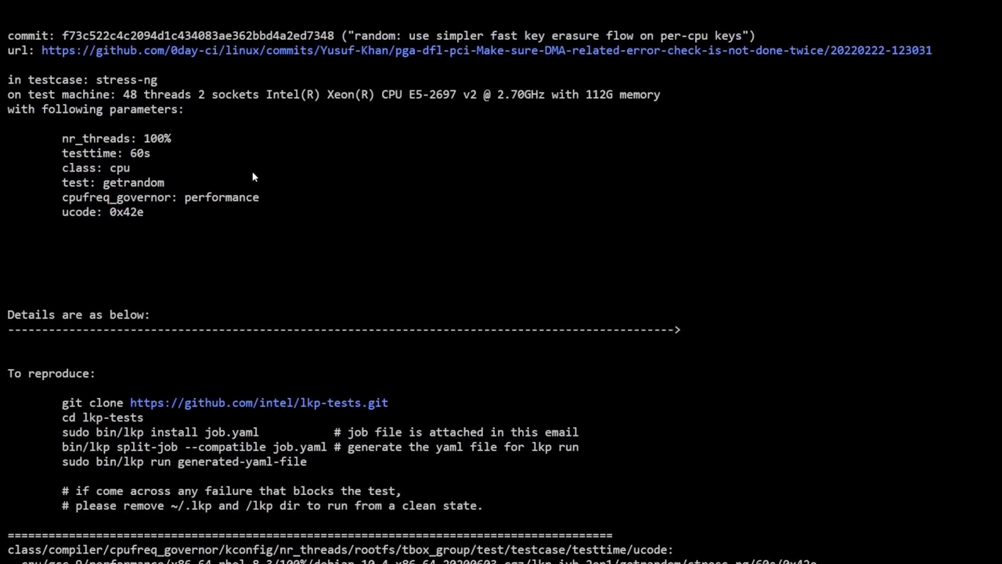
scroll(down, 3)
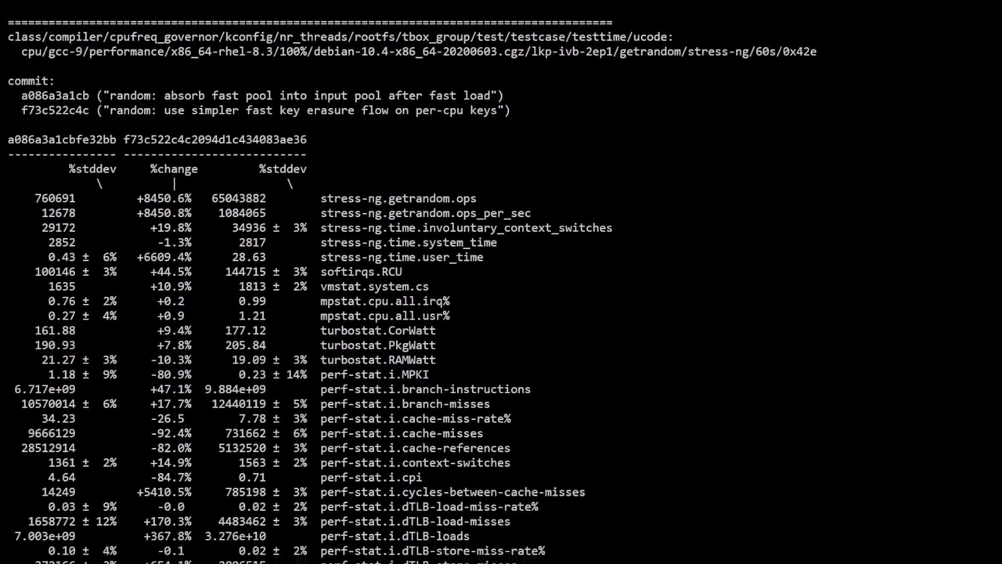
scroll(down, 3)
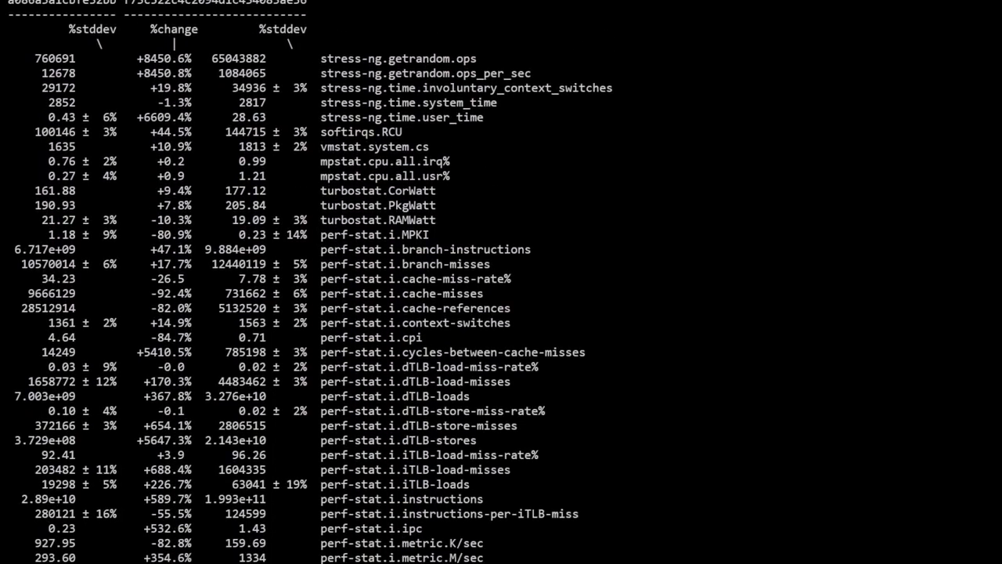
scroll(up, 3)
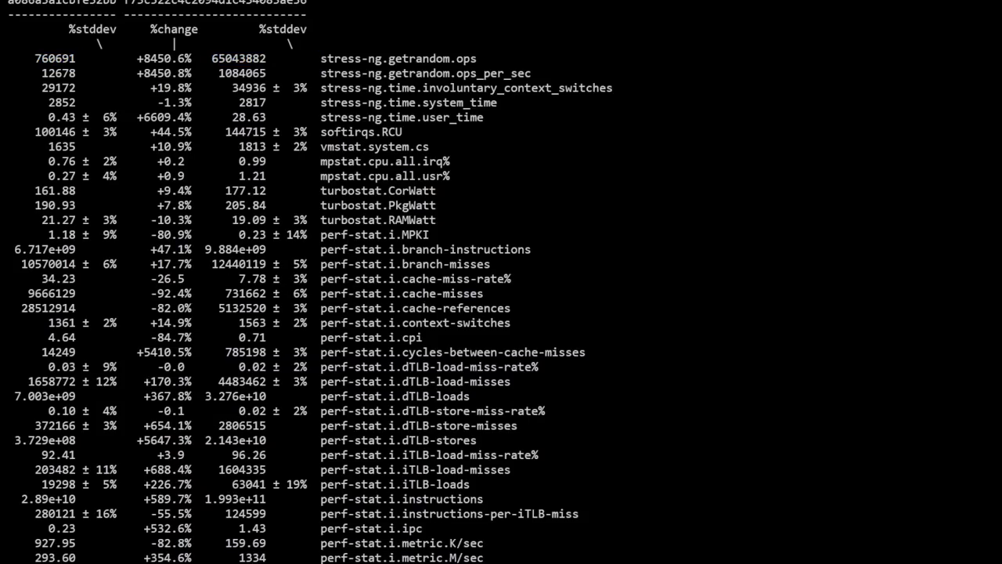
- Highlight the involuntary_context_switches, system_time and user_time rows of the comparison table
double_click(162, 58)
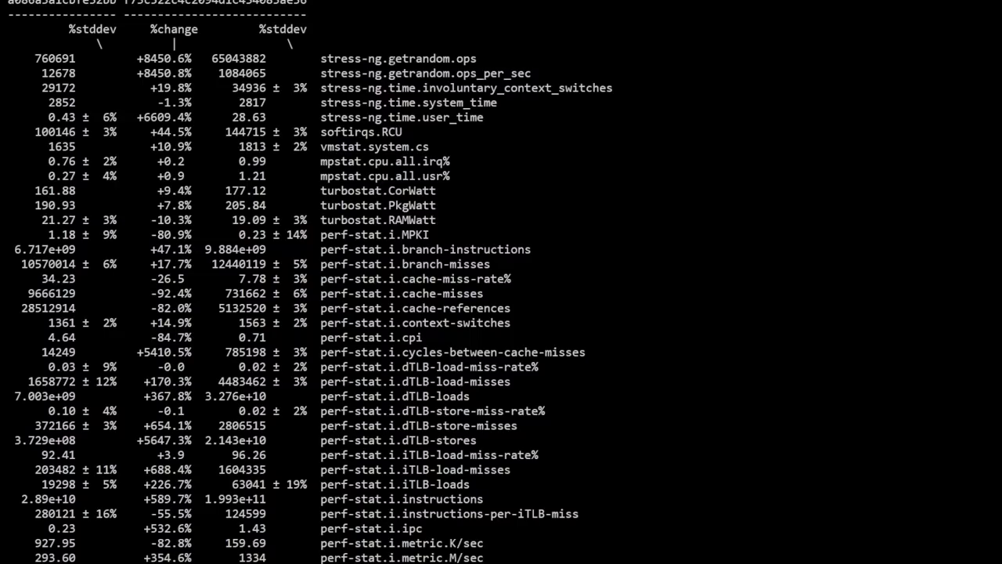
double_click(417, 58)
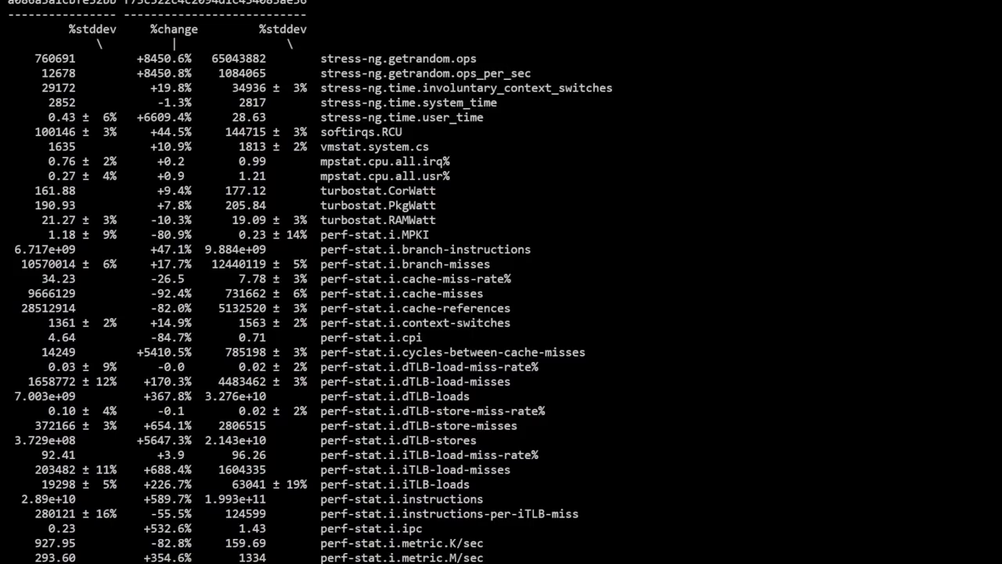
mouse_move(544, 66)
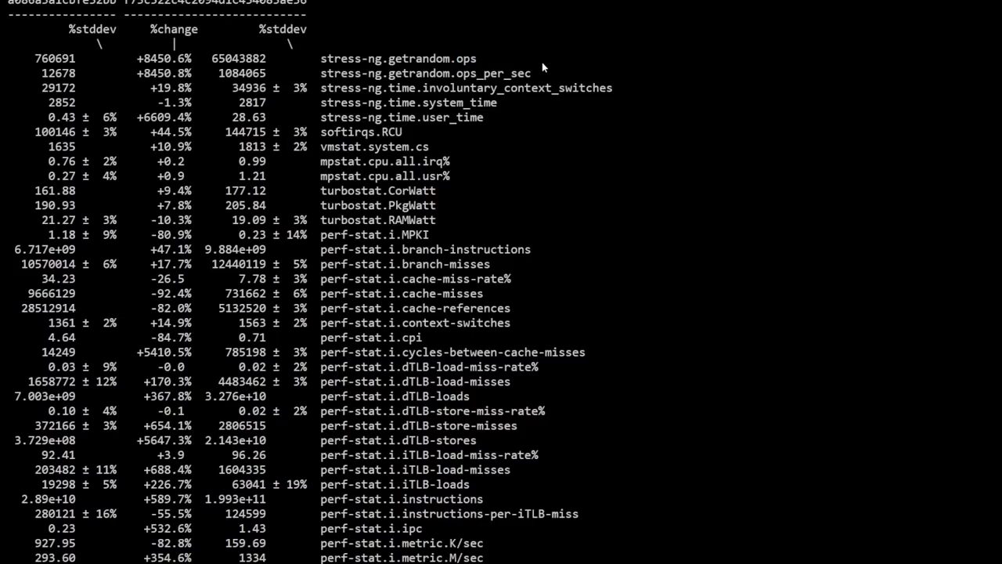
double_click(418, 73)
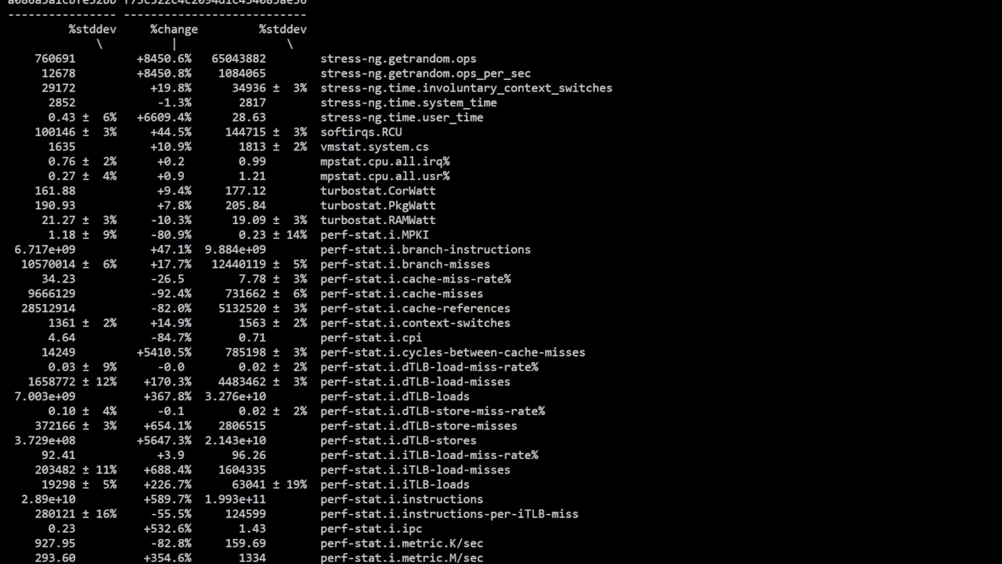
mouse_move(538, 130)
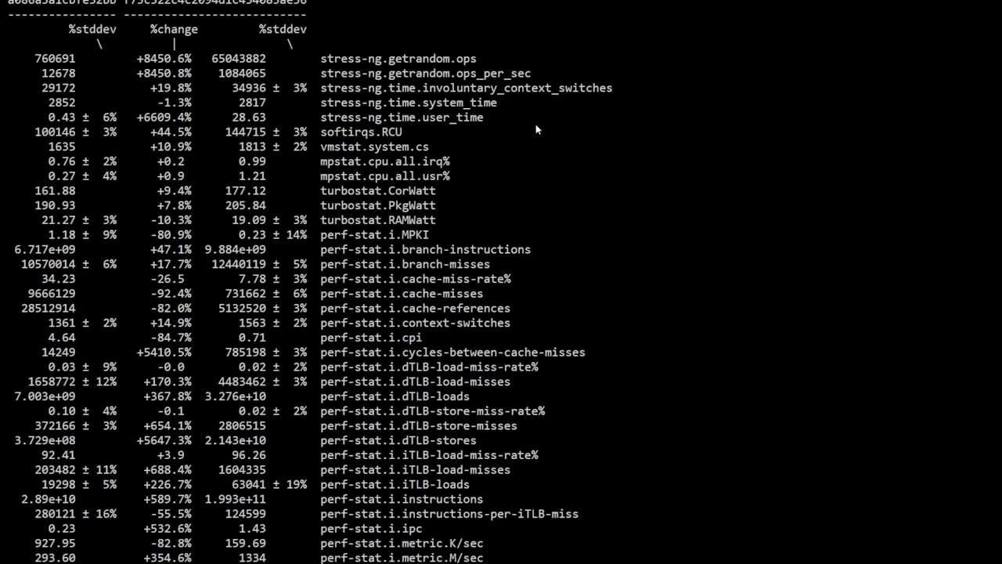
mouse_move(567, 141)
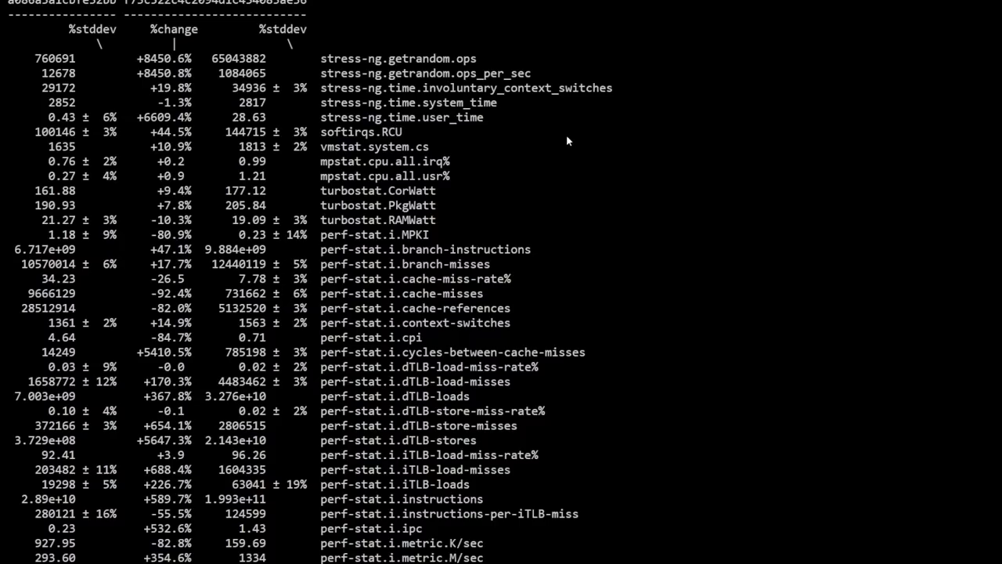
mouse_move(561, 135)
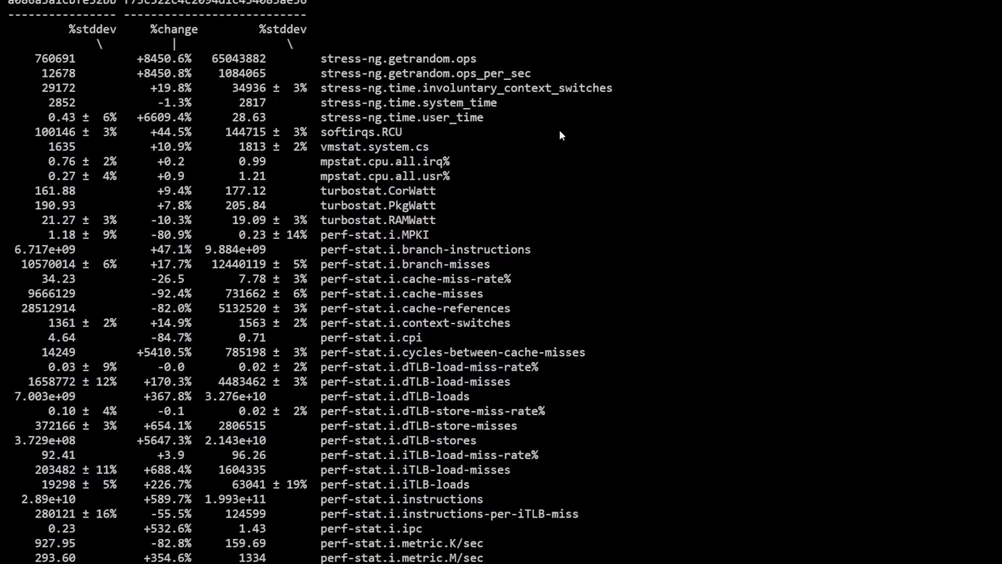
mouse_move(591, 147)
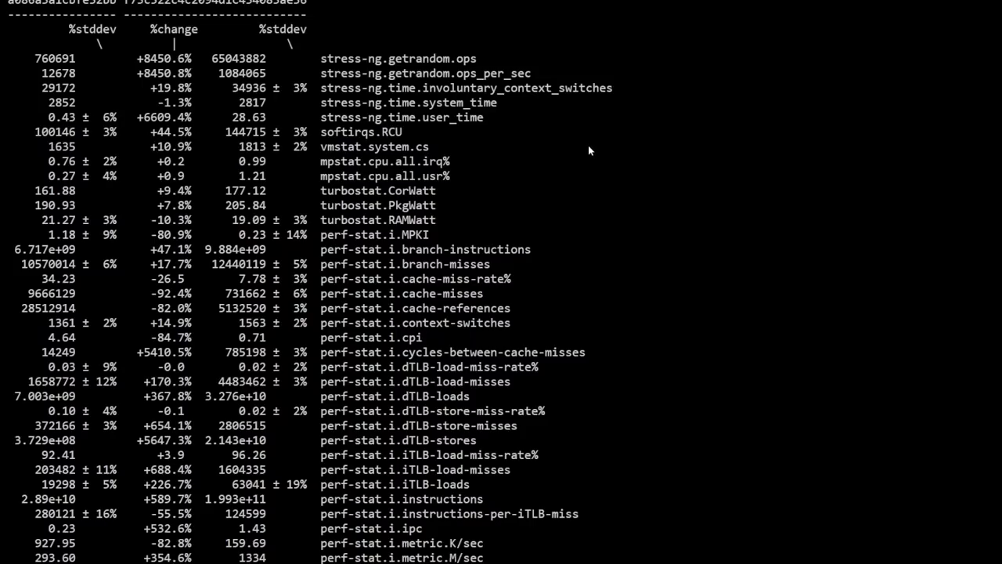
mouse_move(523, 167)
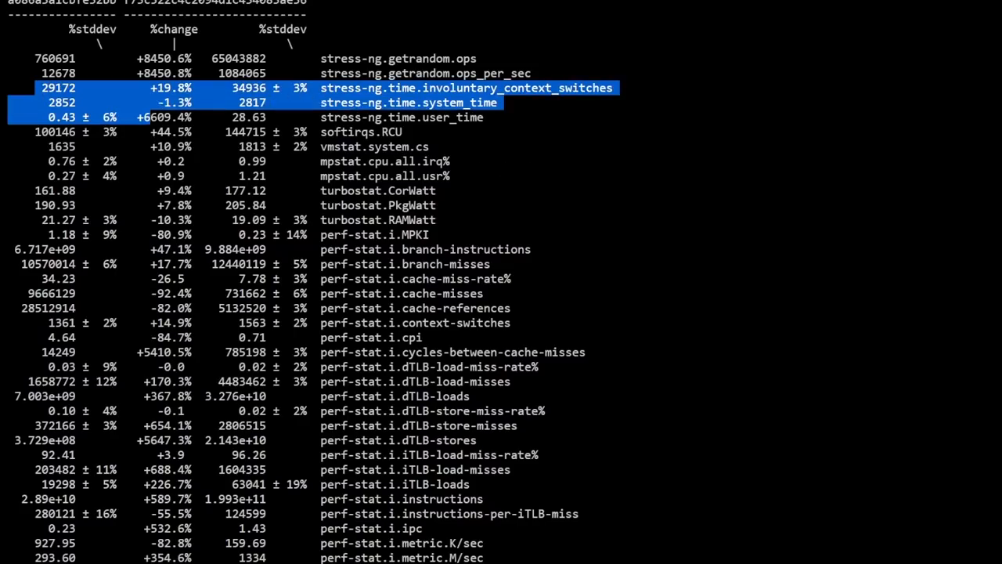
- Scroll through the perf-stat metrics down to the perf-profile calltrace lines
scroll(up, 3)
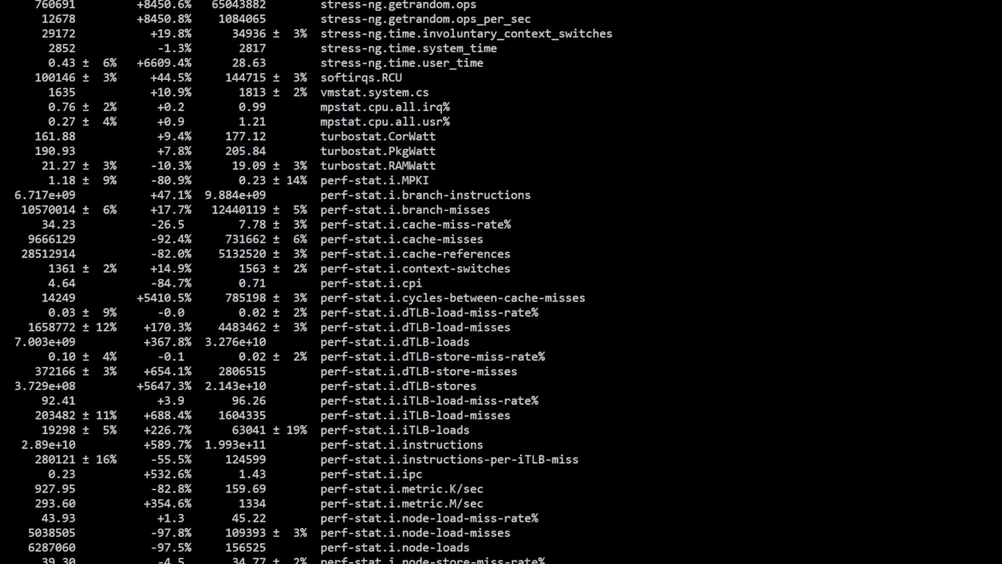
scroll(down, 3)
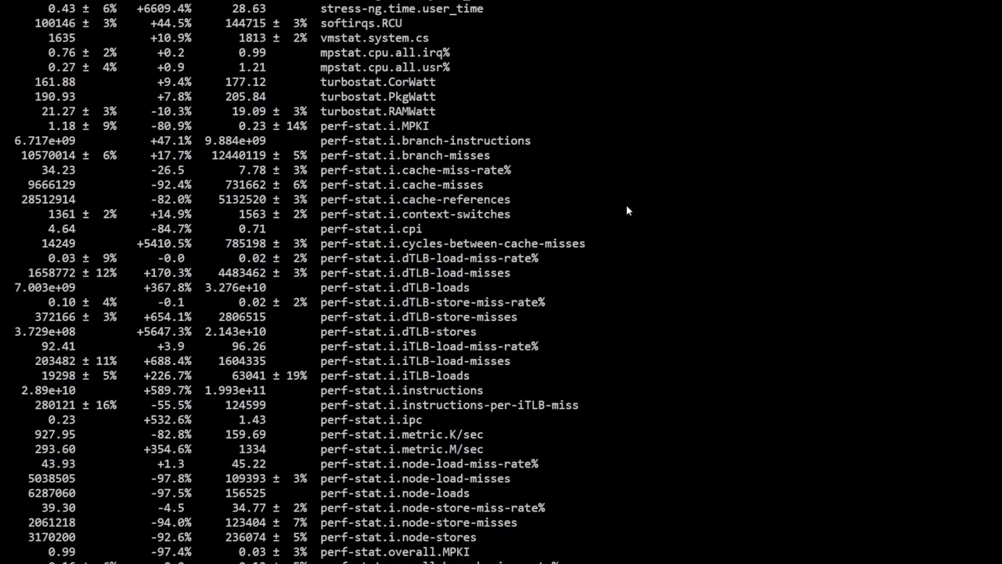
scroll(down, 3)
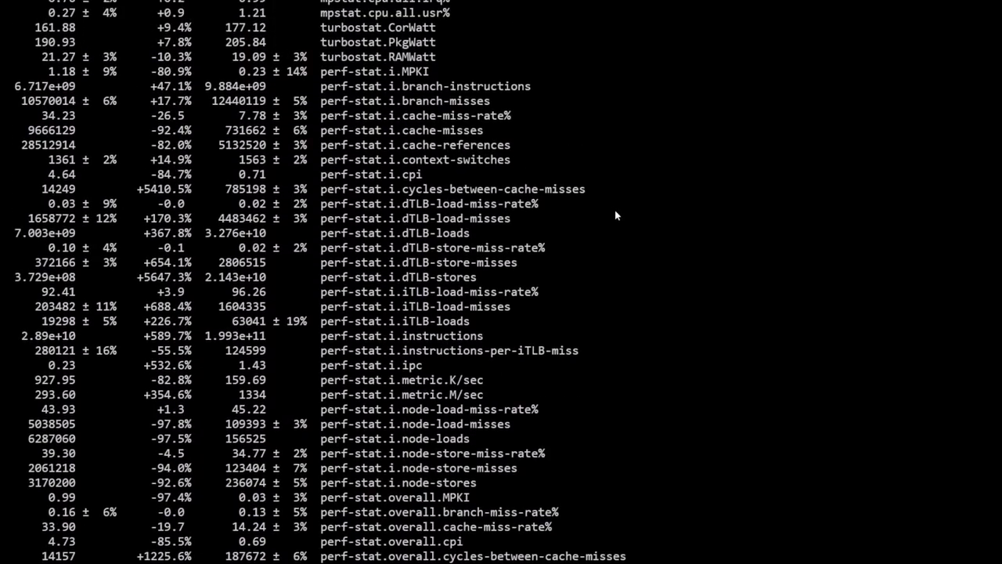
scroll(up, 3)
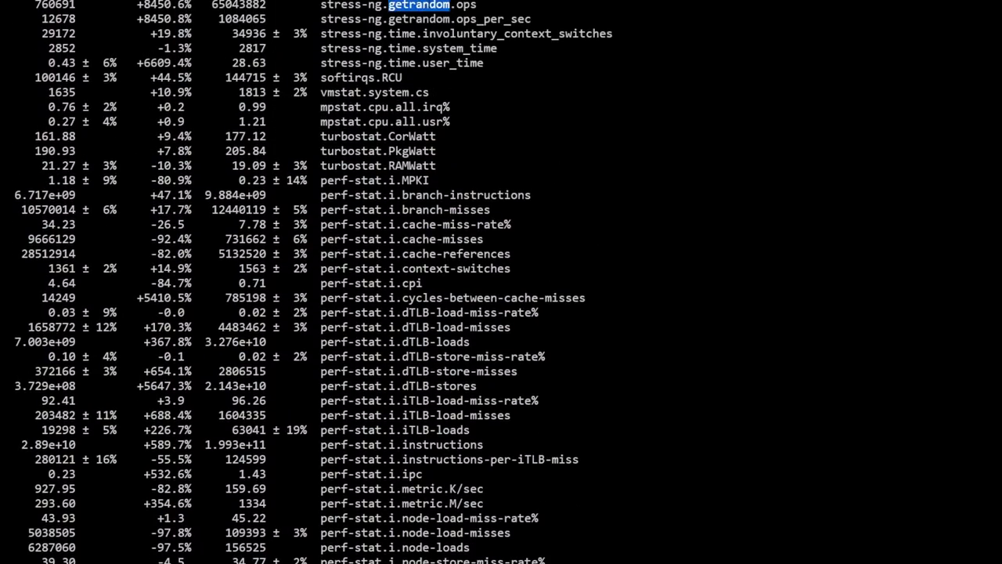
scroll(down, 3)
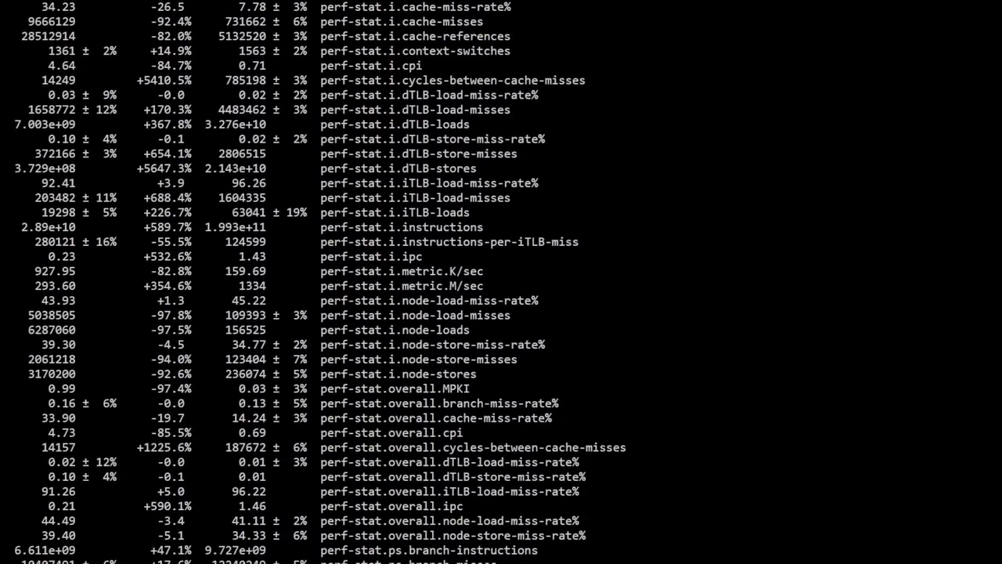
scroll(down, 3)
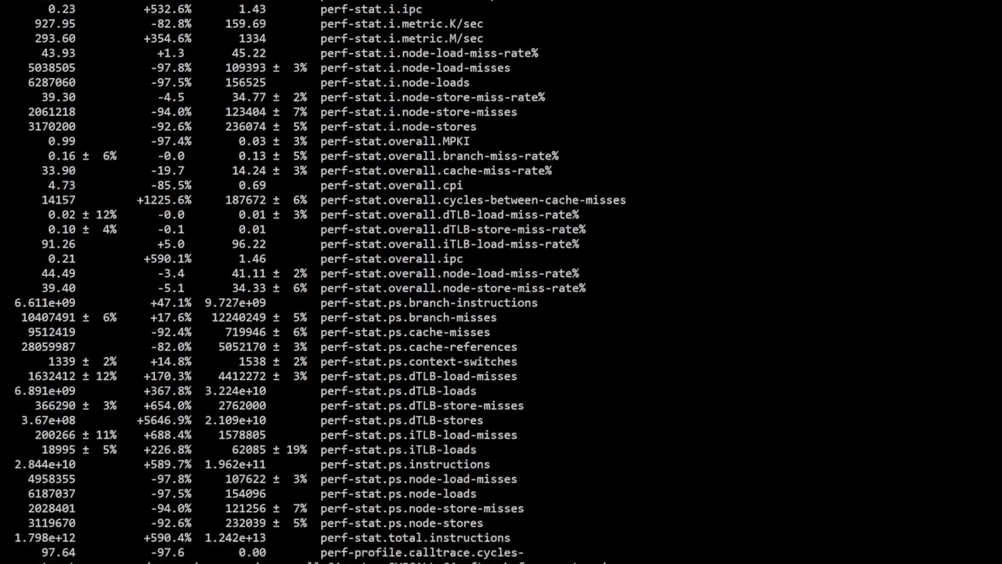
scroll(down, 3)
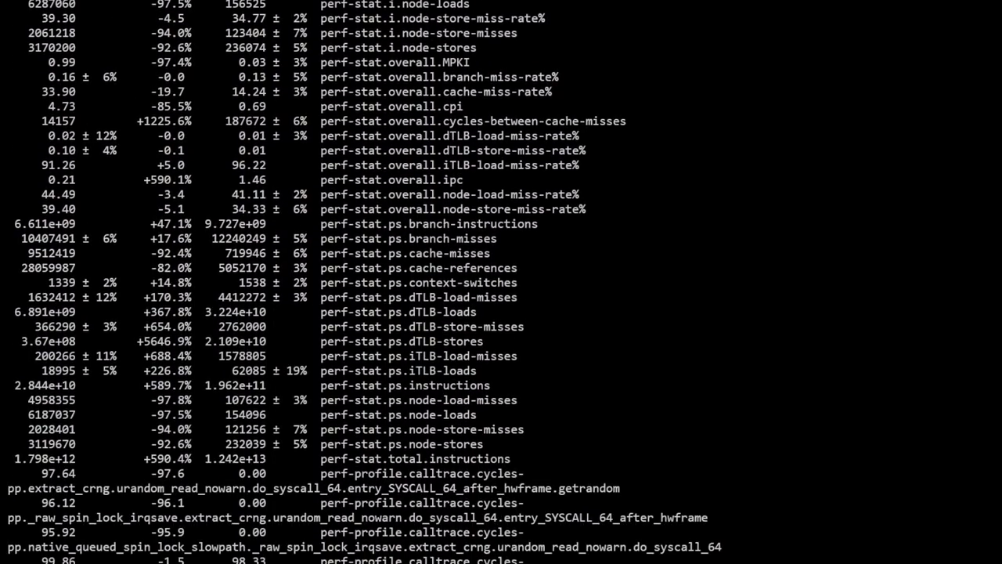
scroll(up, 3)
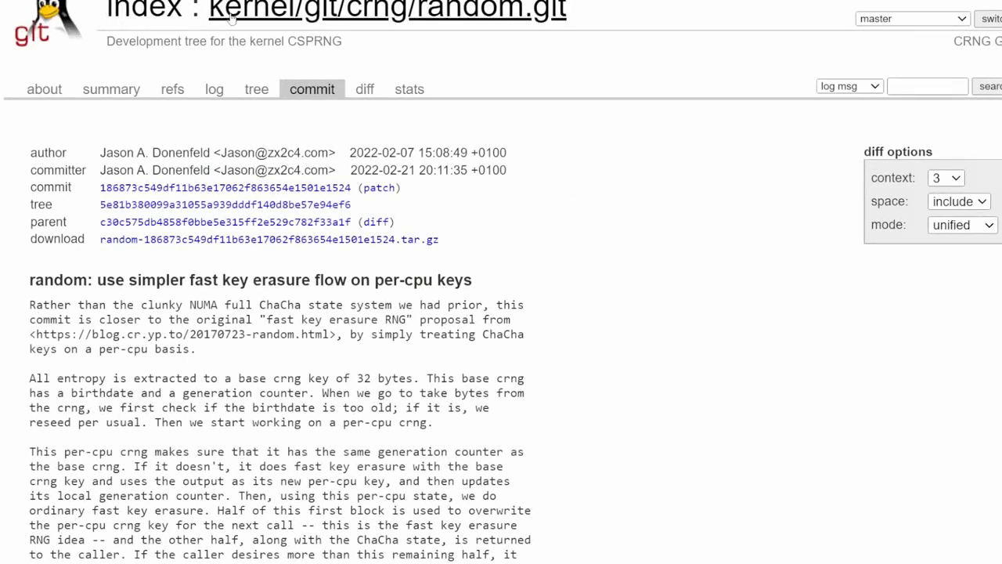
- Read the commit message down to the extract()/chacha()/memcpy() key-and-bytes flow diagram
scroll(down, 3)
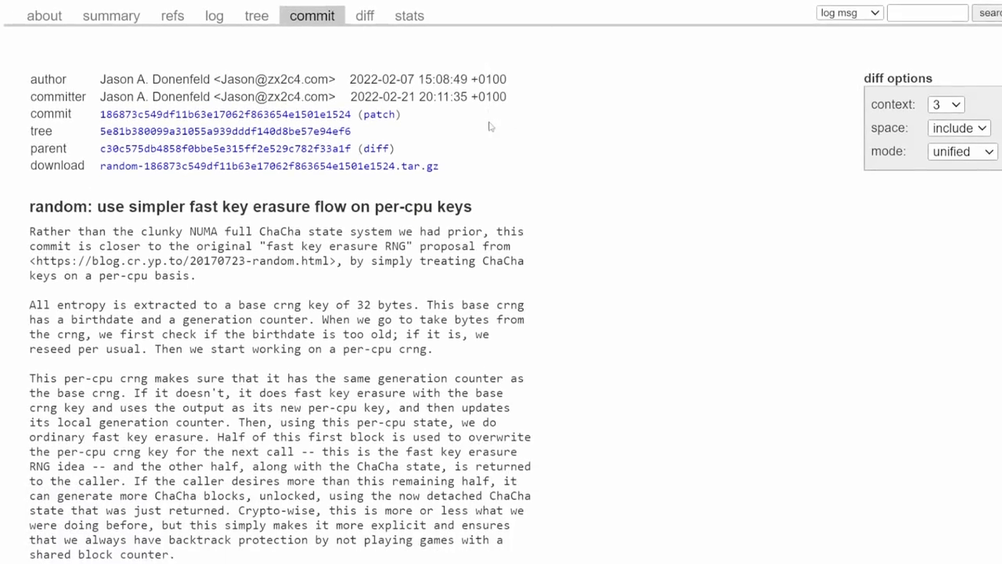
scroll(down, 3)
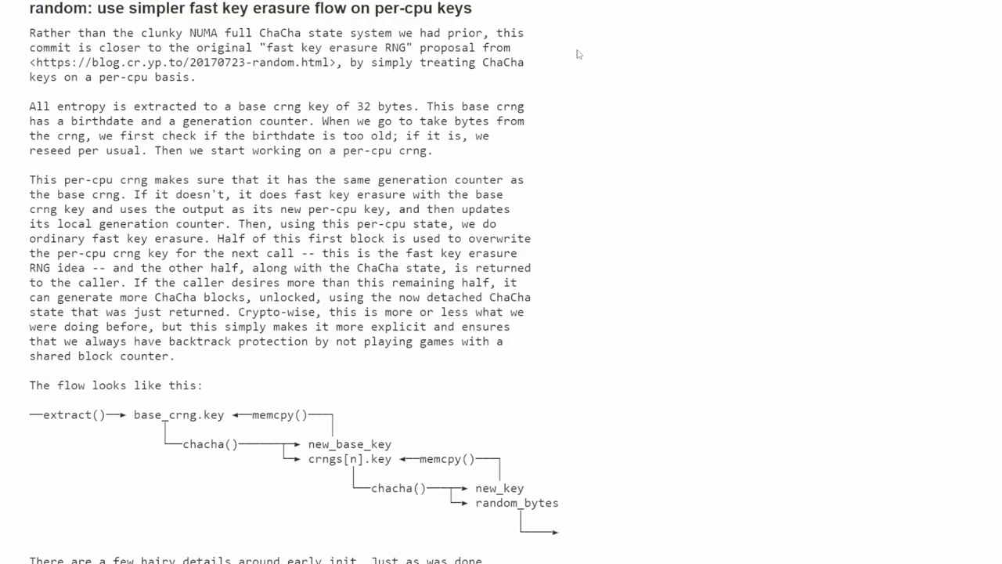
mouse_move(507, 64)
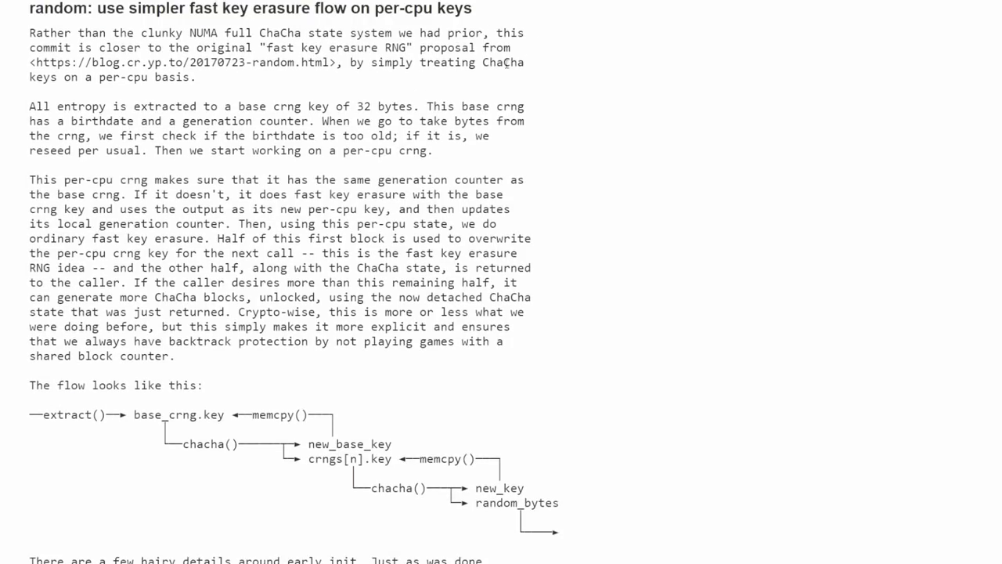
mouse_move(664, 108)
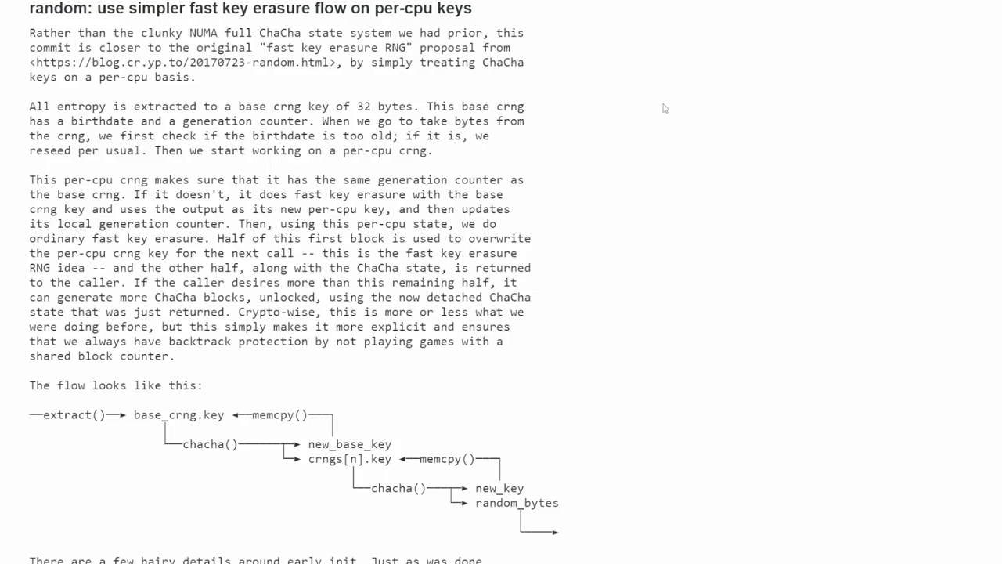
mouse_move(529, 99)
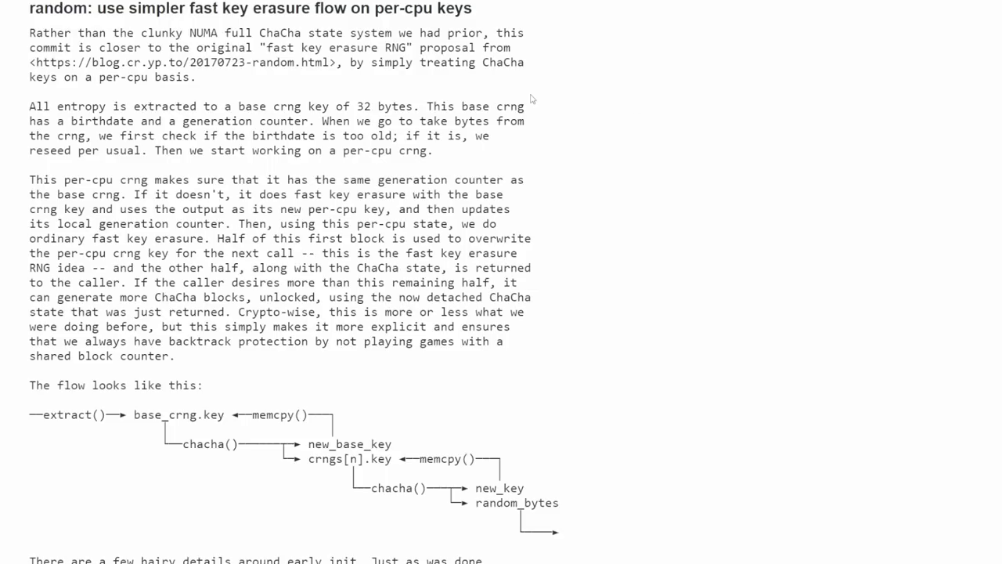
mouse_move(551, 108)
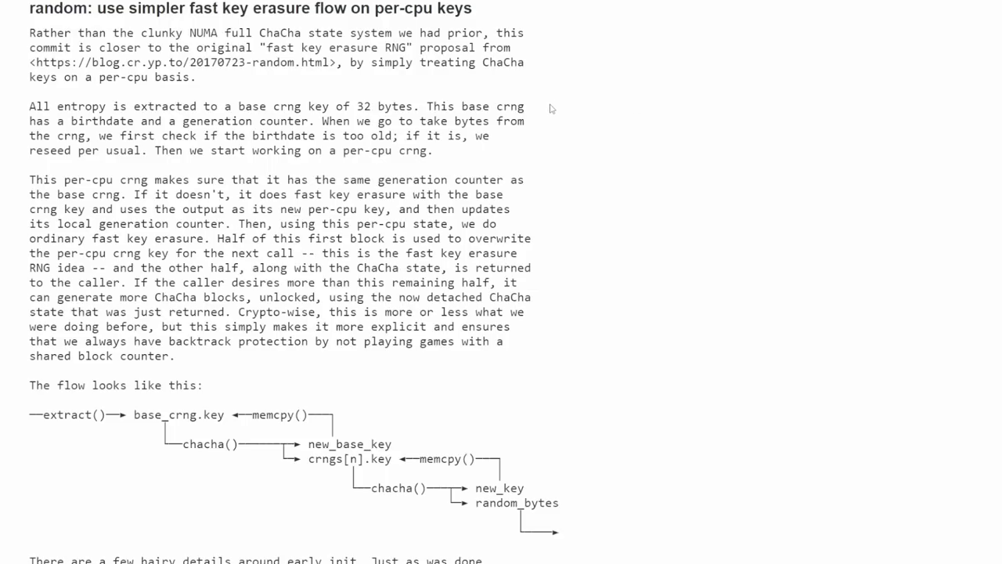
scroll(down, 3)
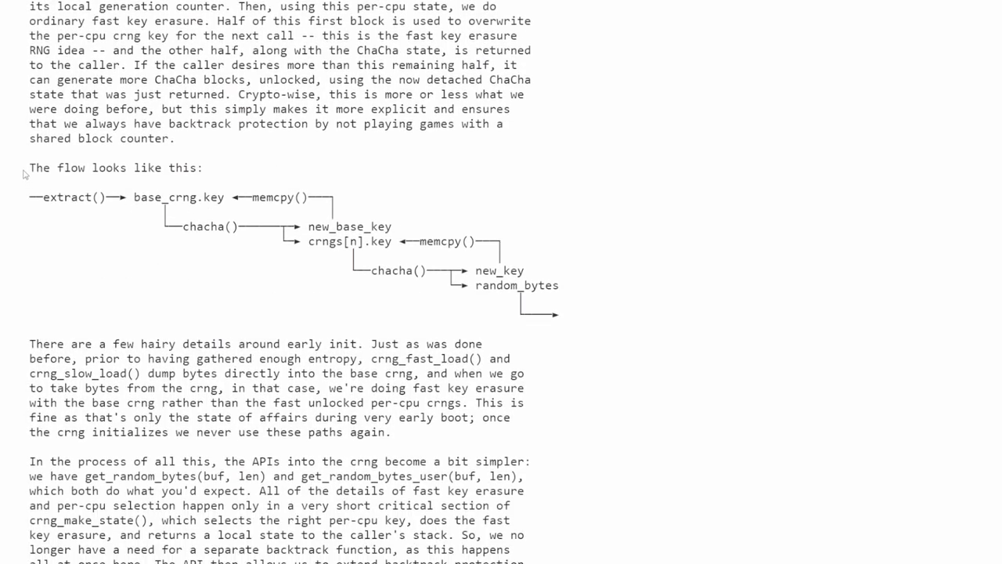
mouse_move(608, 309)
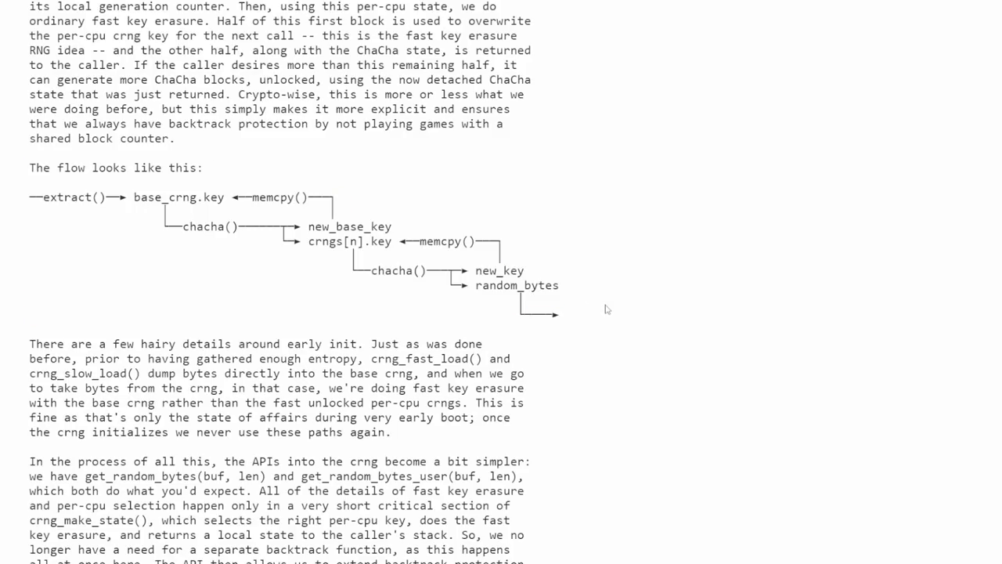
mouse_move(607, 309)
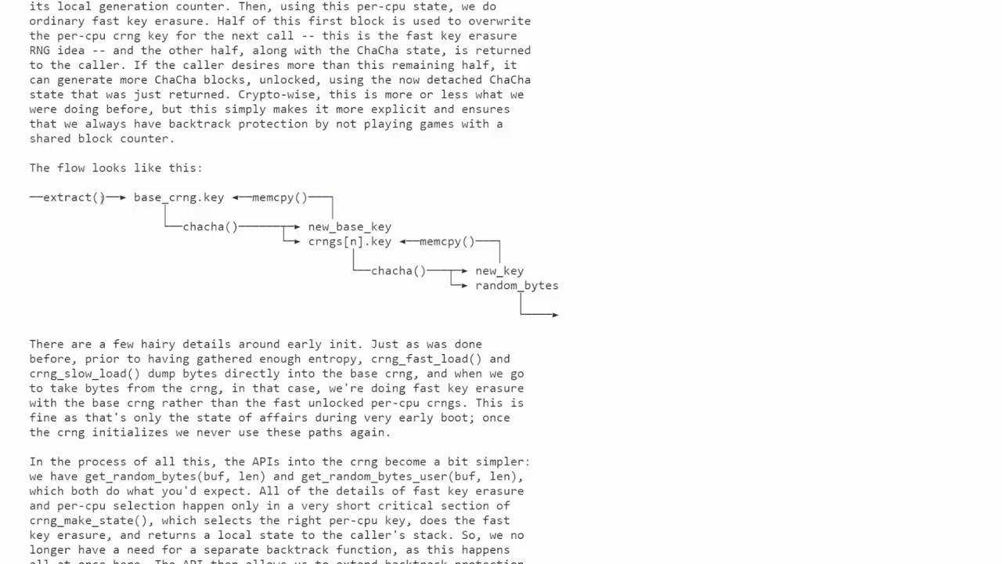
double_click(178, 197)
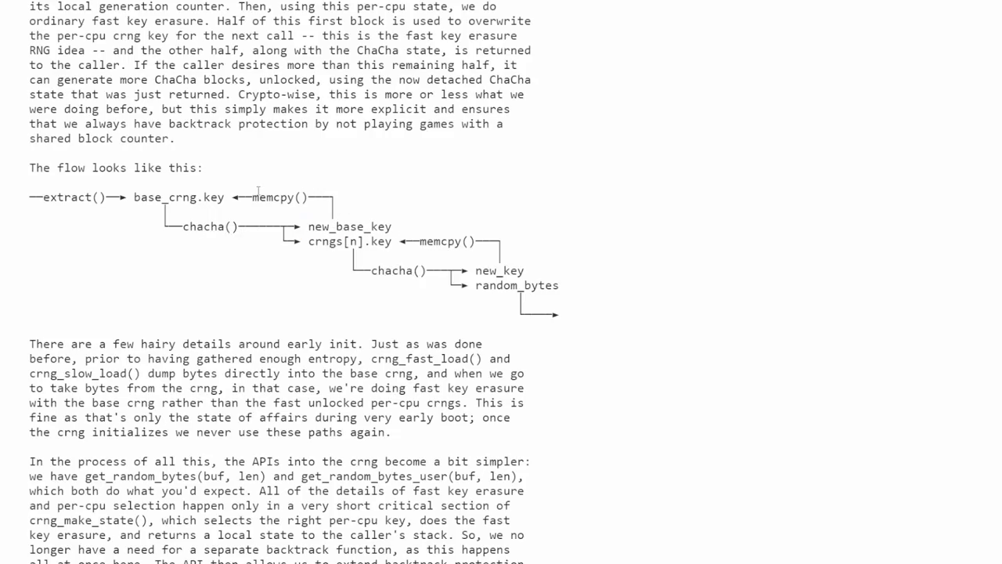
mouse_move(157, 180)
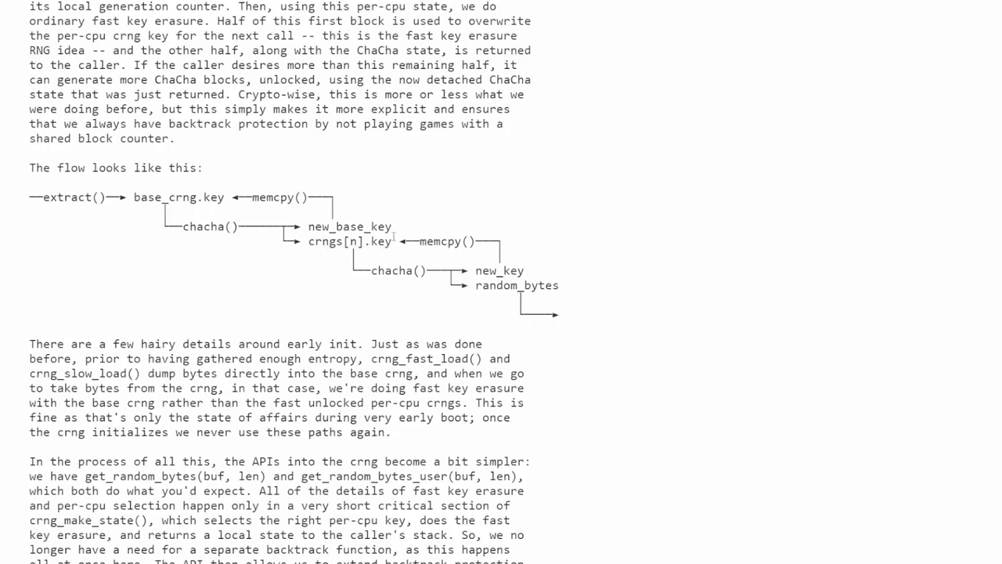
mouse_move(384, 284)
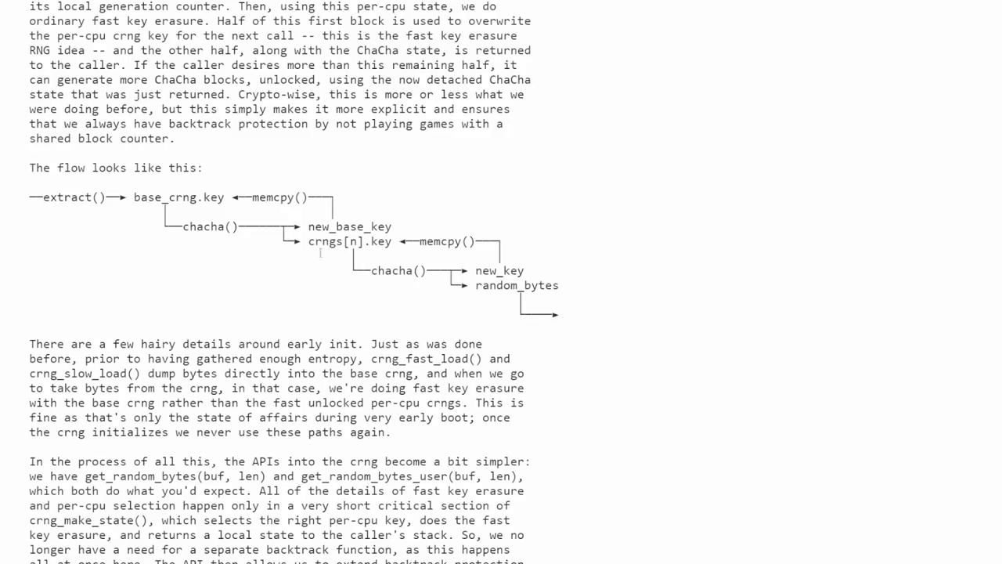
scroll(down, 3)
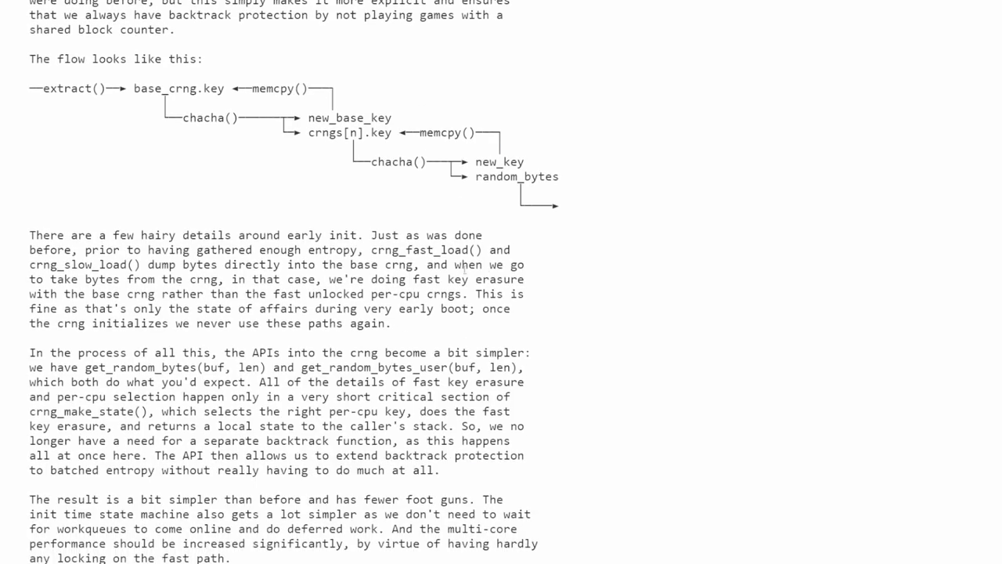
scroll(down, 3)
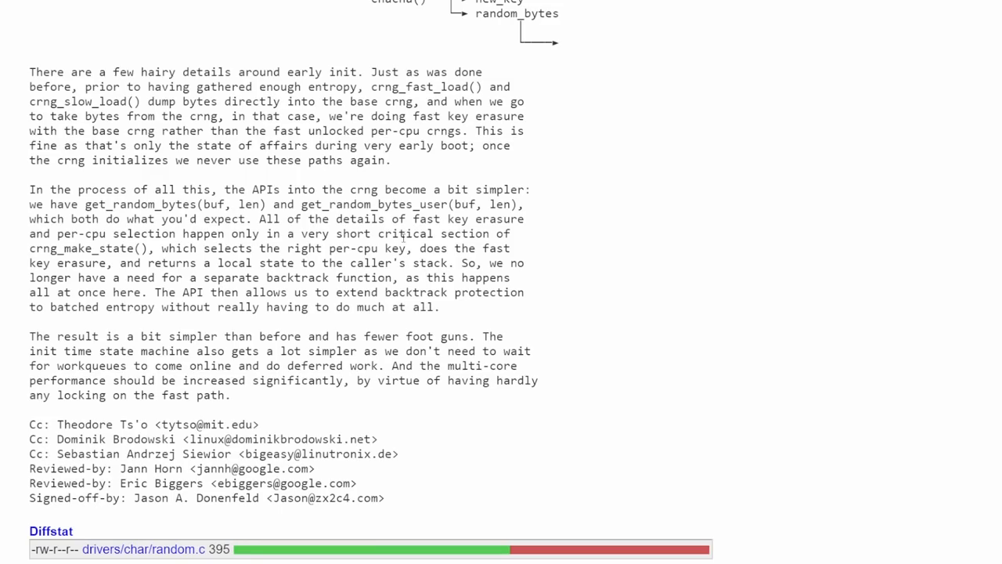
scroll(up, 3)
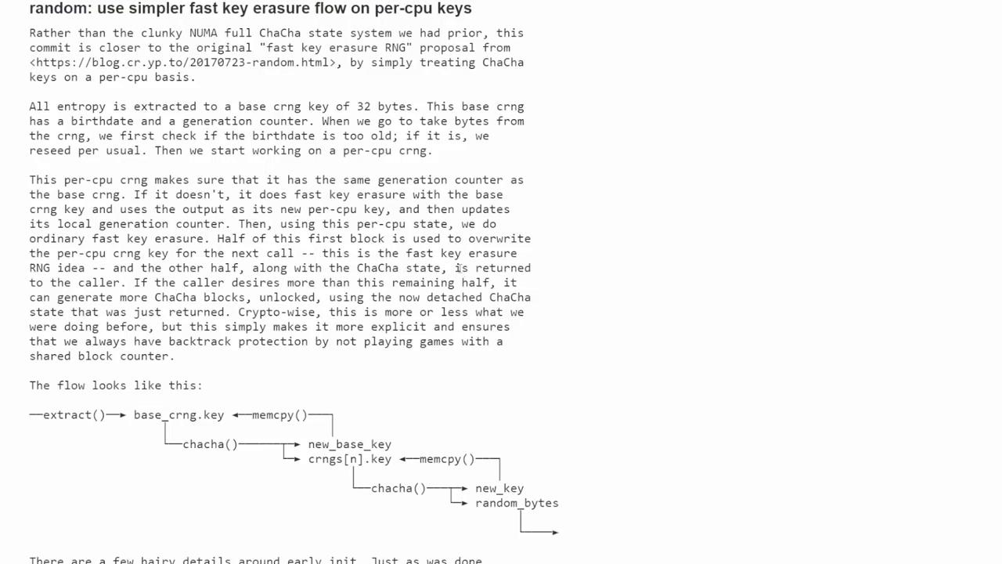
mouse_move(765, 170)
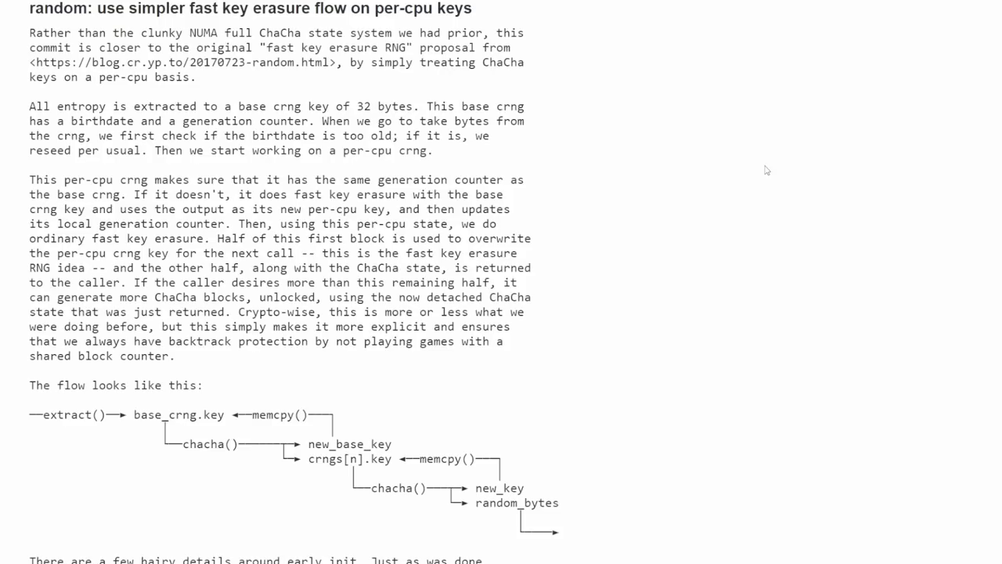
mouse_move(686, 171)
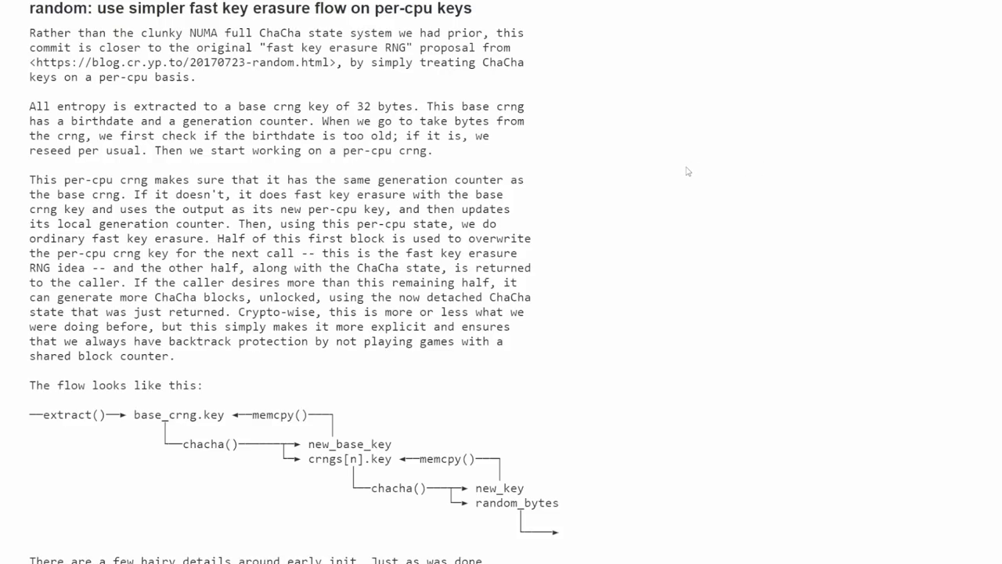
mouse_move(657, 169)
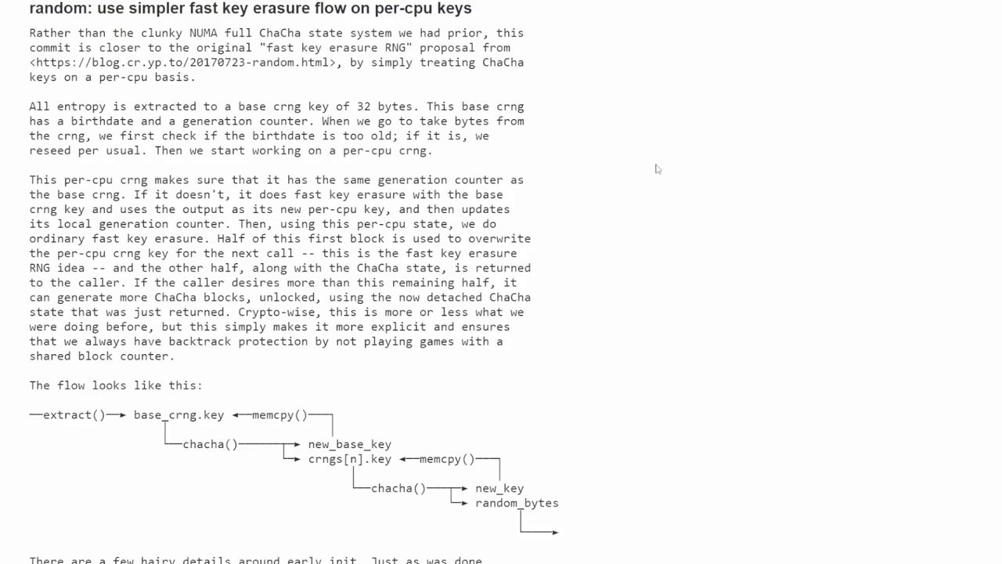
mouse_move(641, 161)
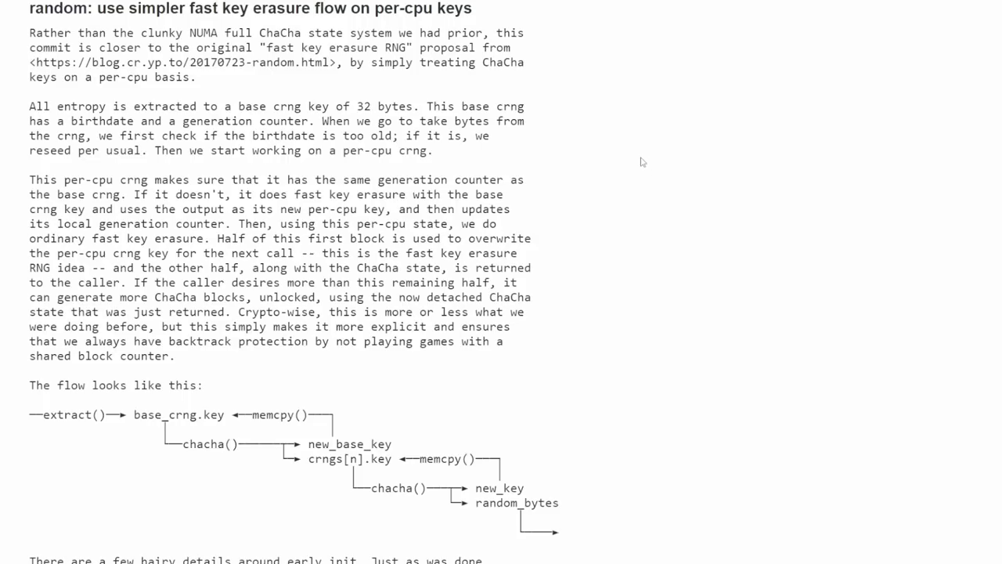
mouse_move(444, 160)
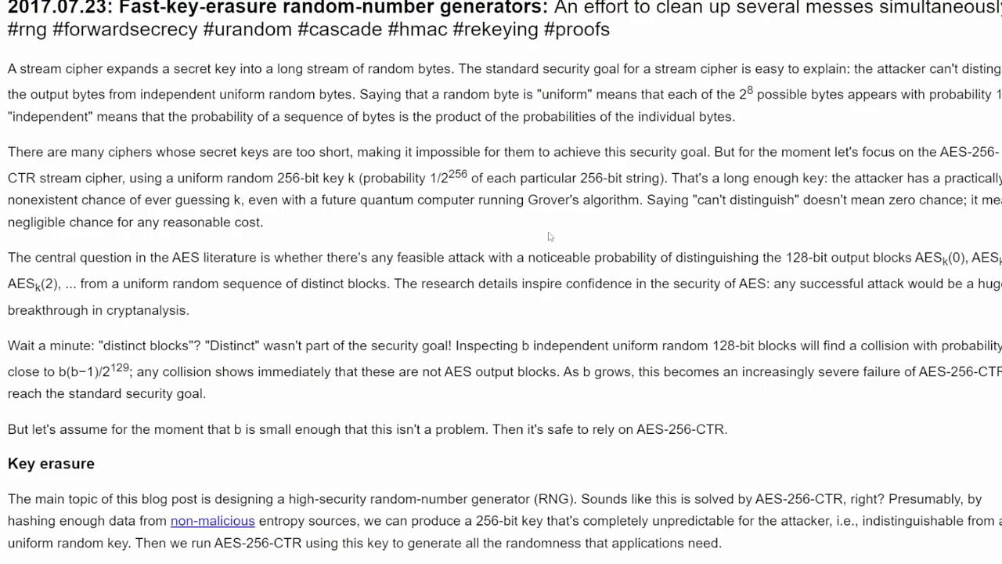
- Read the 2017.07.23 fast-key-erasure RNG post down to its attack analysis
scroll(down, 3)
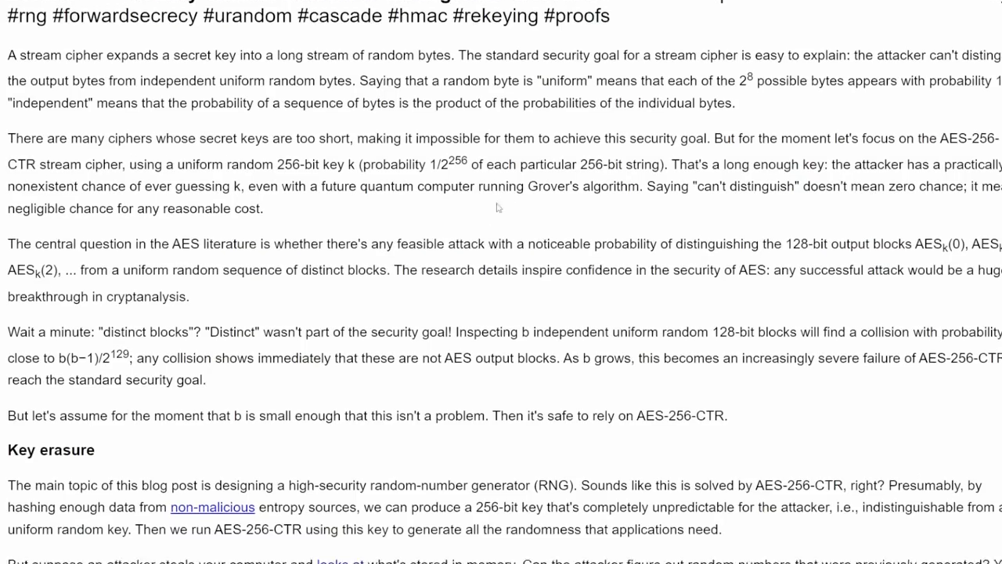
scroll(down, 3)
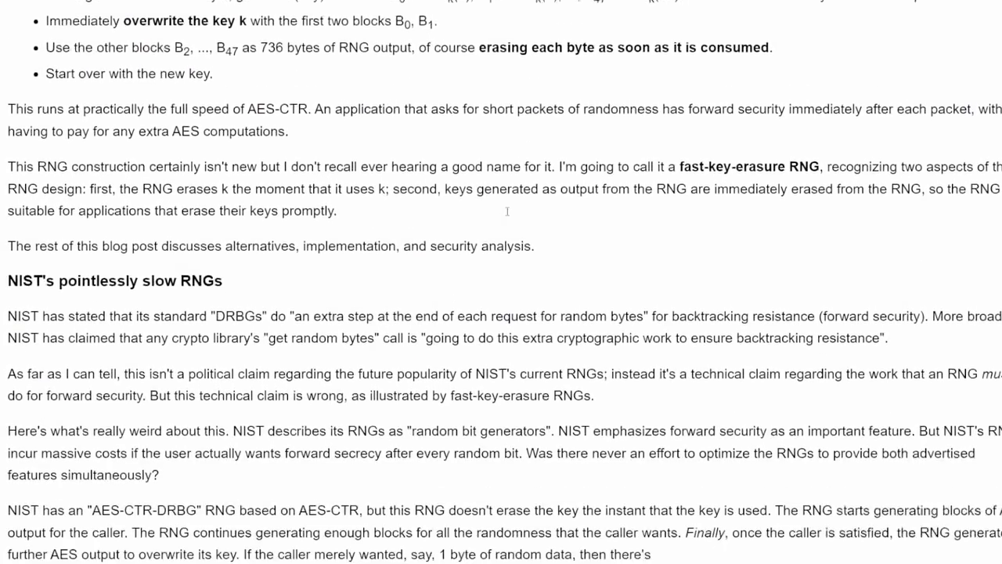
scroll(down, 3)
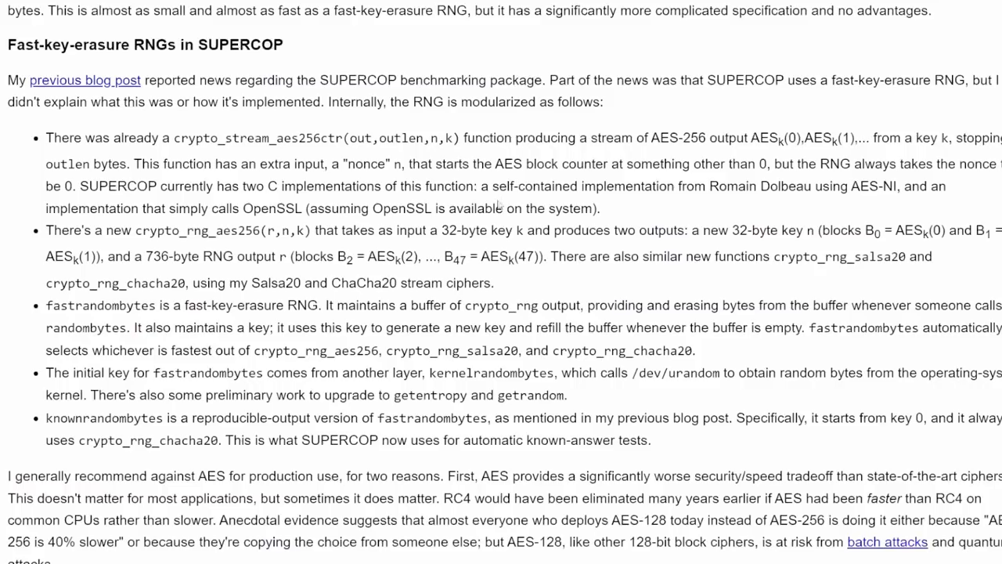
scroll(down, 3)
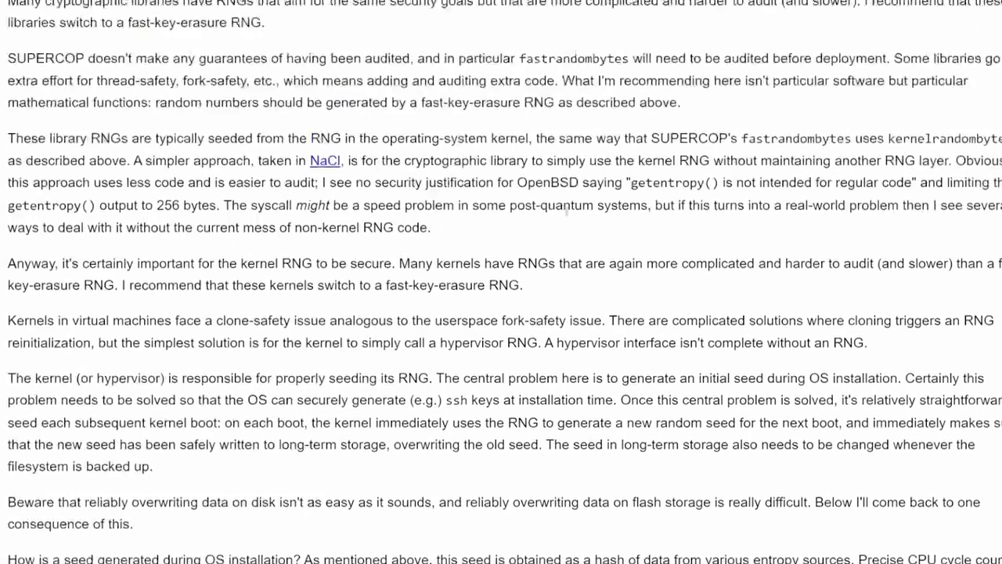
scroll(down, 3)
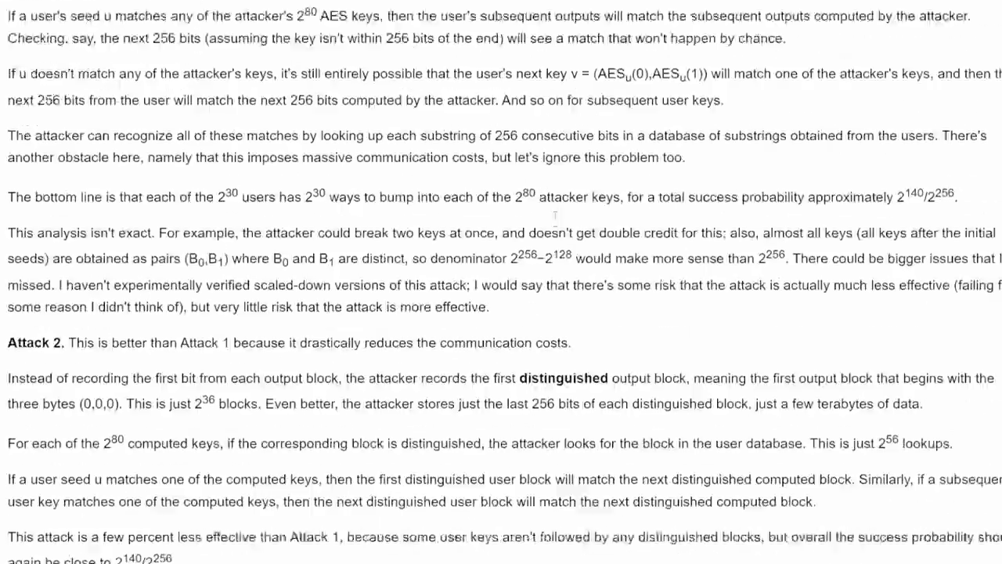
scroll(down, 3)
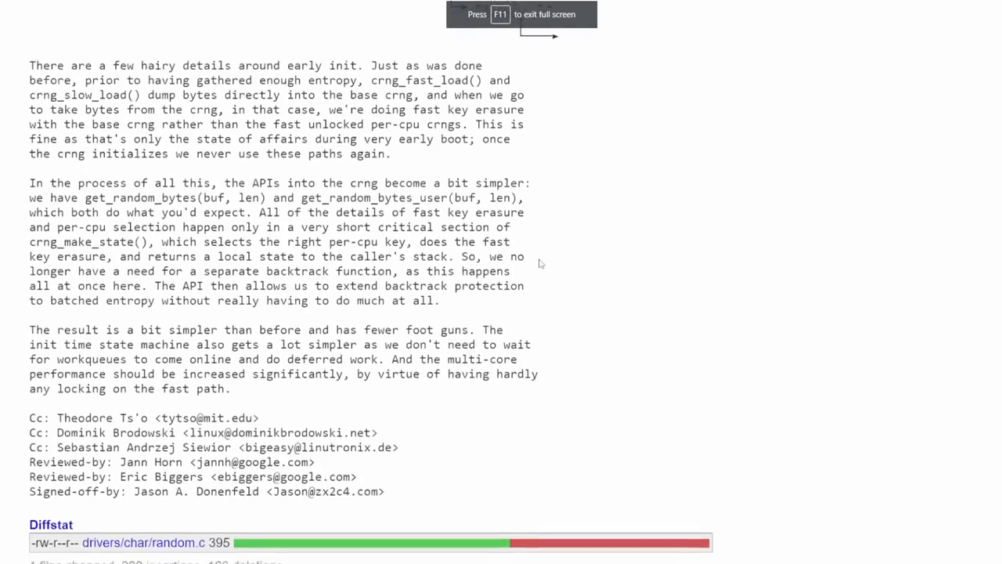
- Read the random.c exported-interfaces comment, marking the phrase 'For less critical applications'
scroll(down, 3)
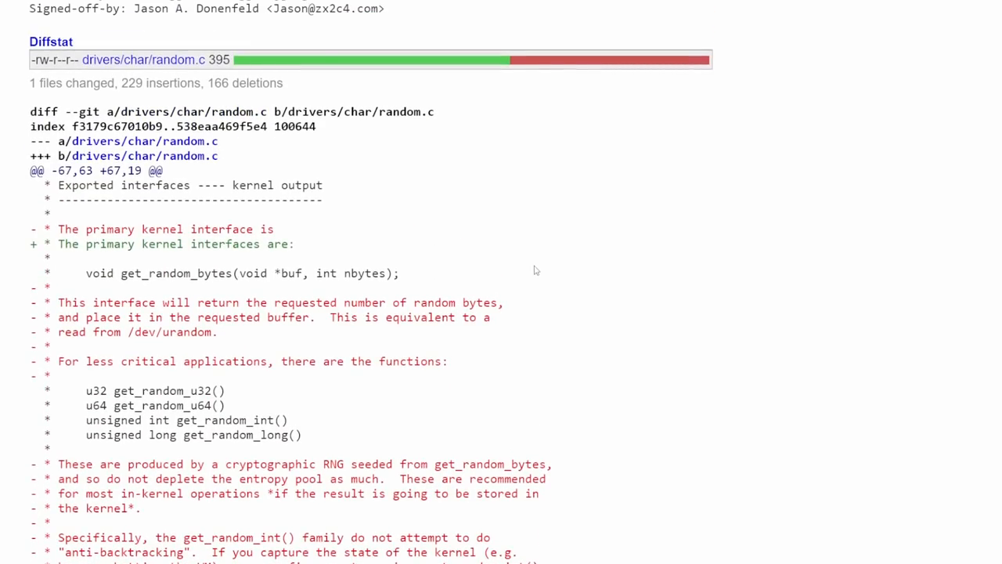
scroll(down, 3)
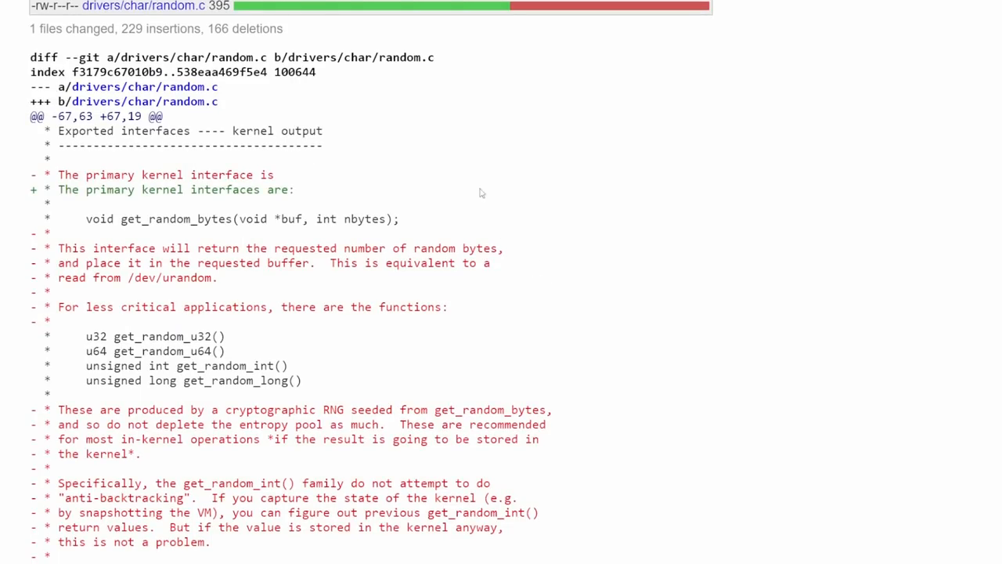
mouse_move(119, 225)
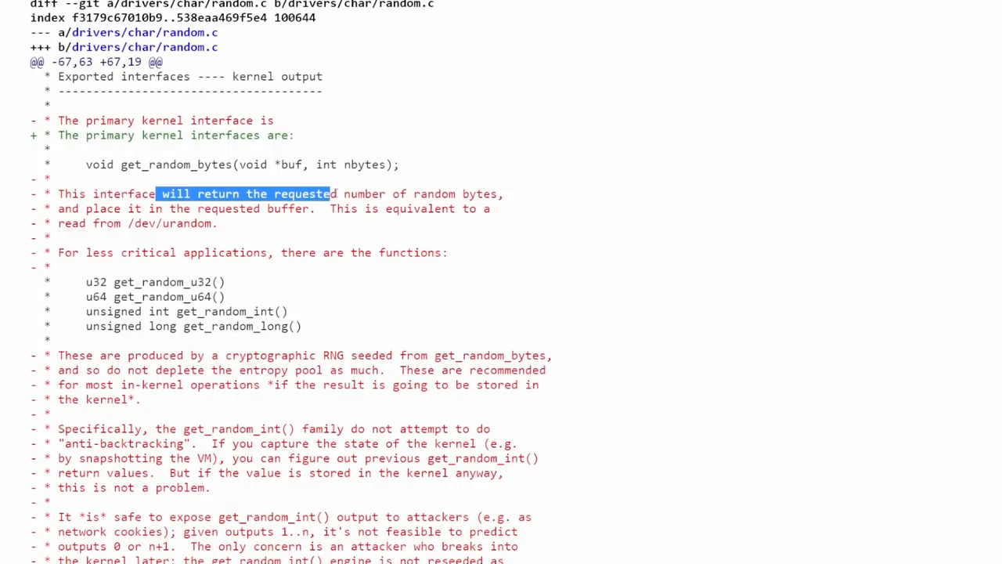
click(230, 223)
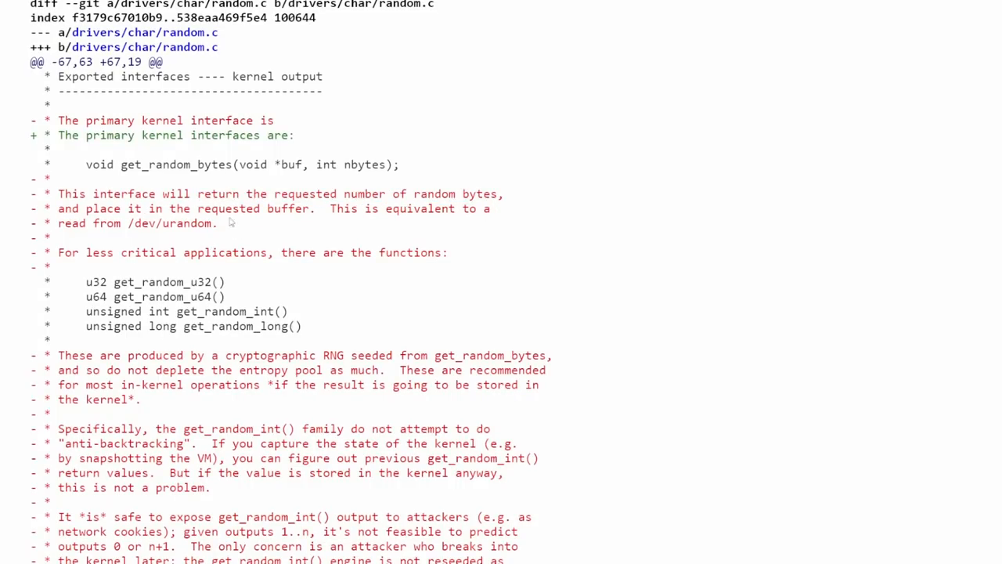
drag(335, 208, 227, 223)
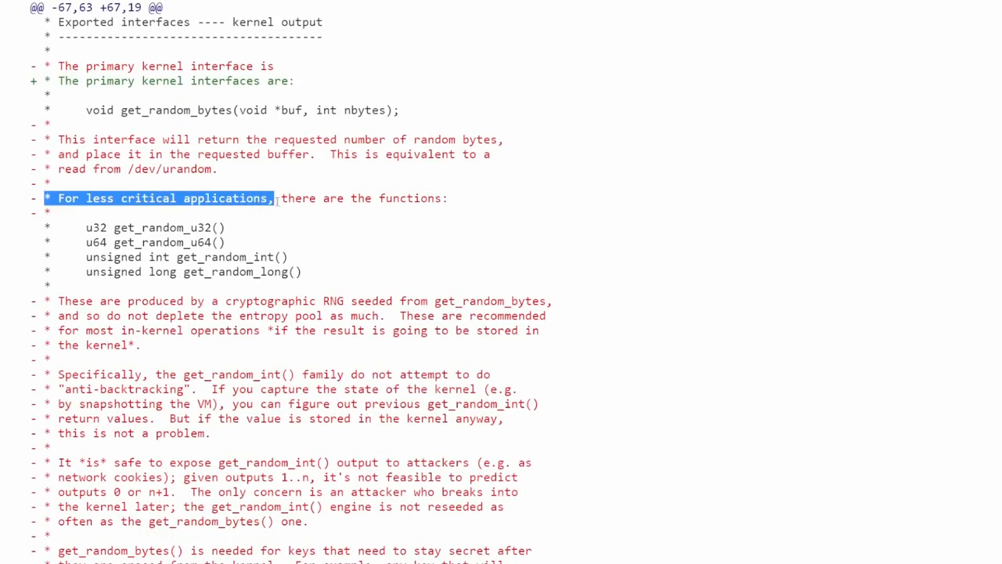
- Read the diff through the crng_reseed and crng_fast_key_erasure hunks
scroll(down, 3)
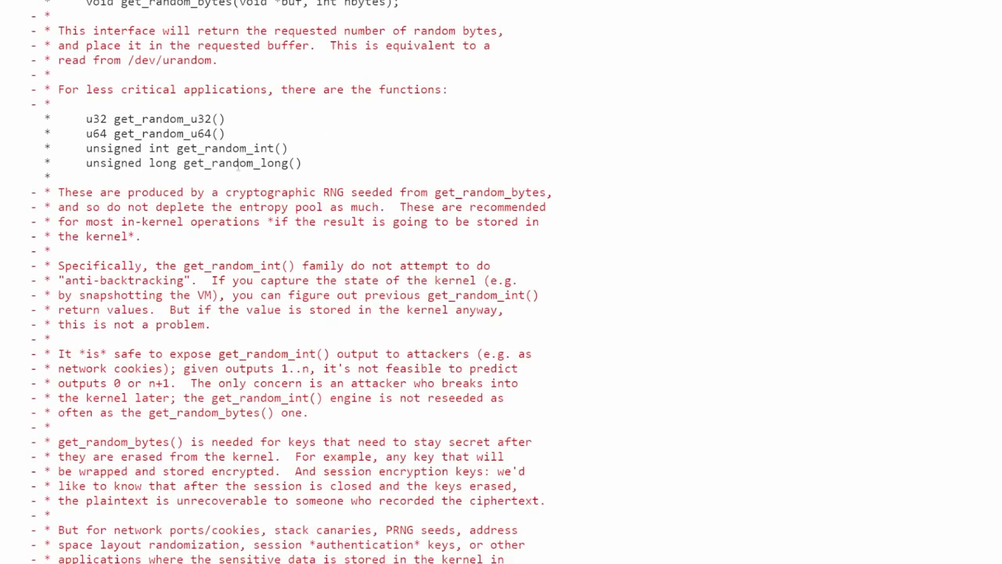
scroll(down, 3)
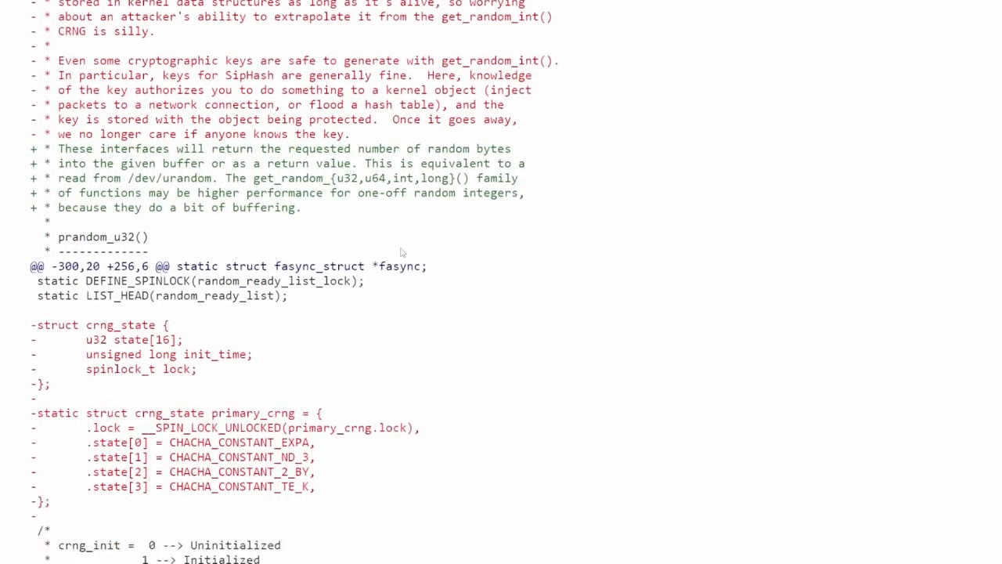
scroll(down, 3)
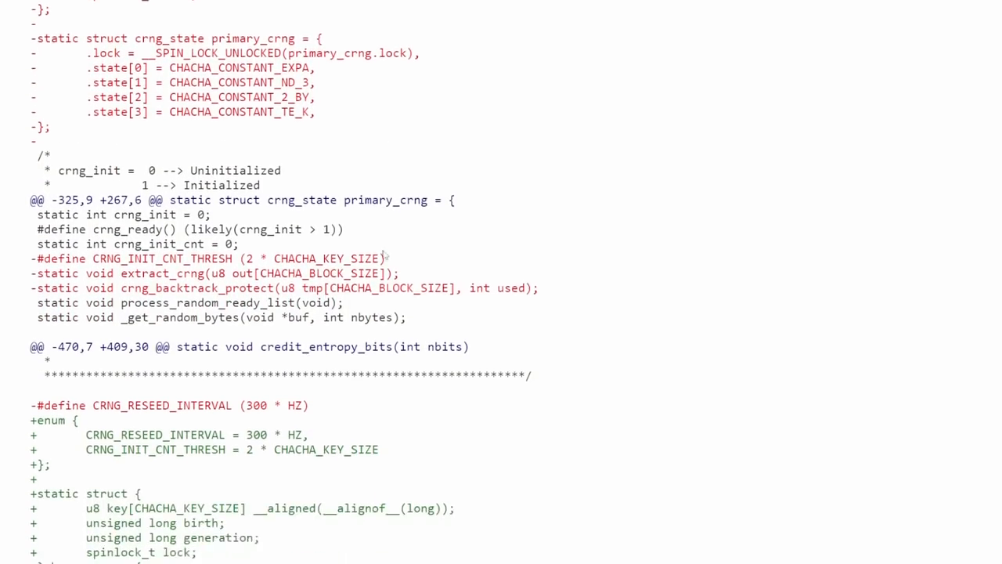
scroll(down, 3)
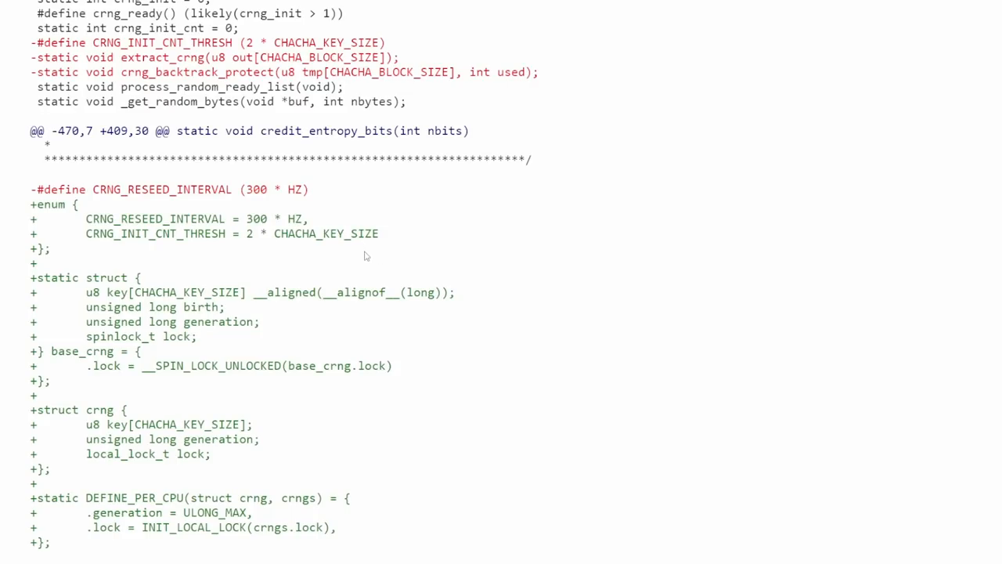
scroll(down, 3)
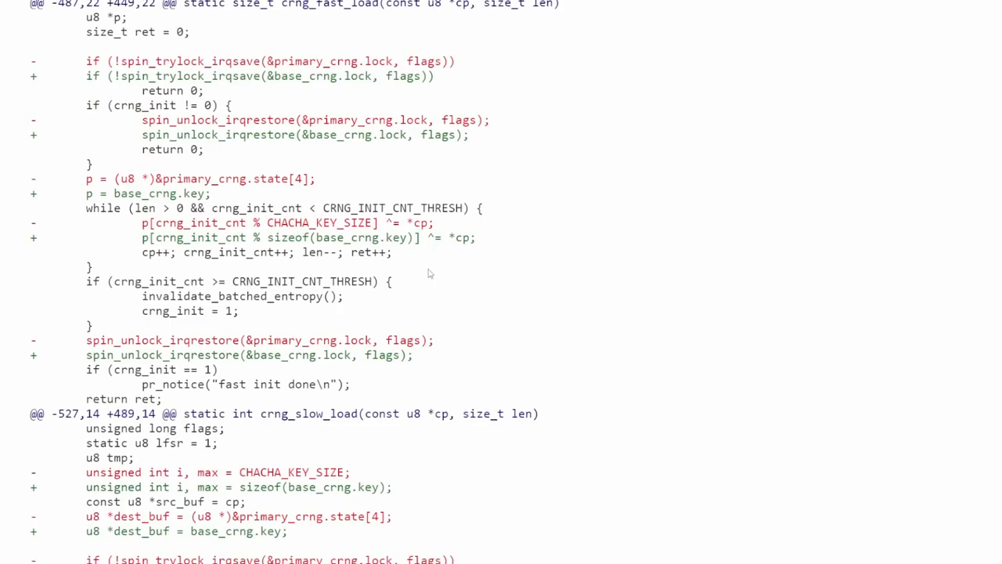
scroll(down, 3)
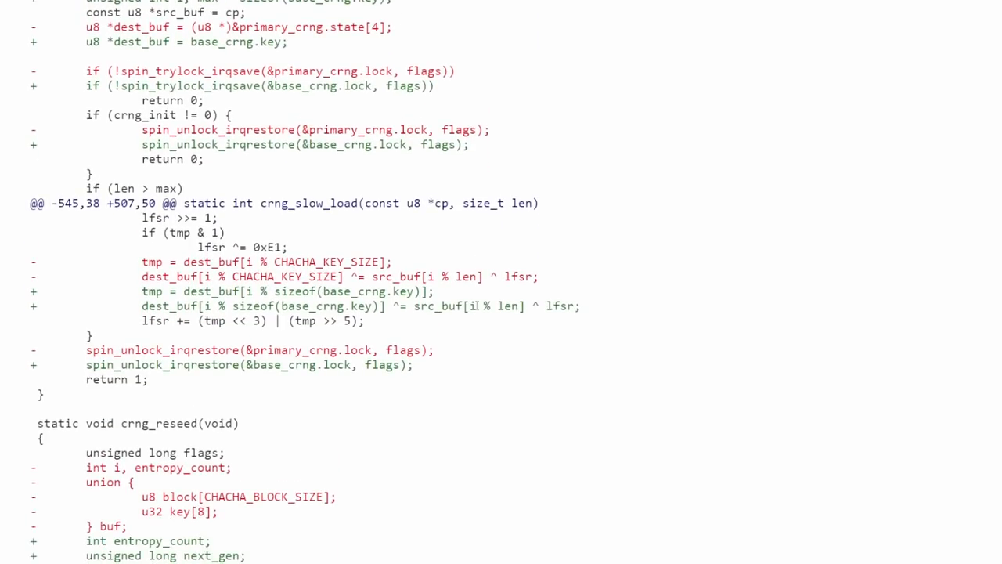
scroll(down, 3)
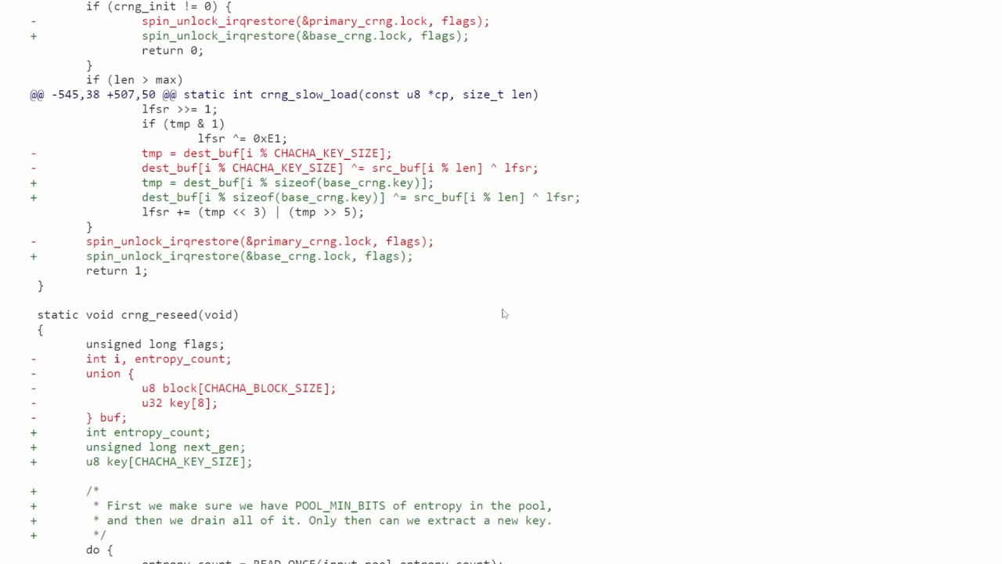
scroll(down, 3)
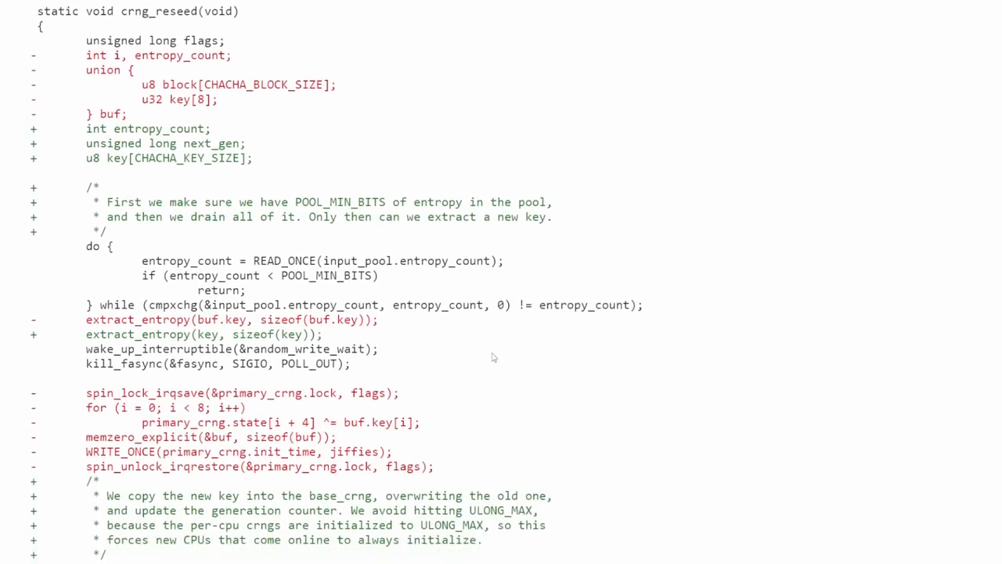
scroll(down, 3)
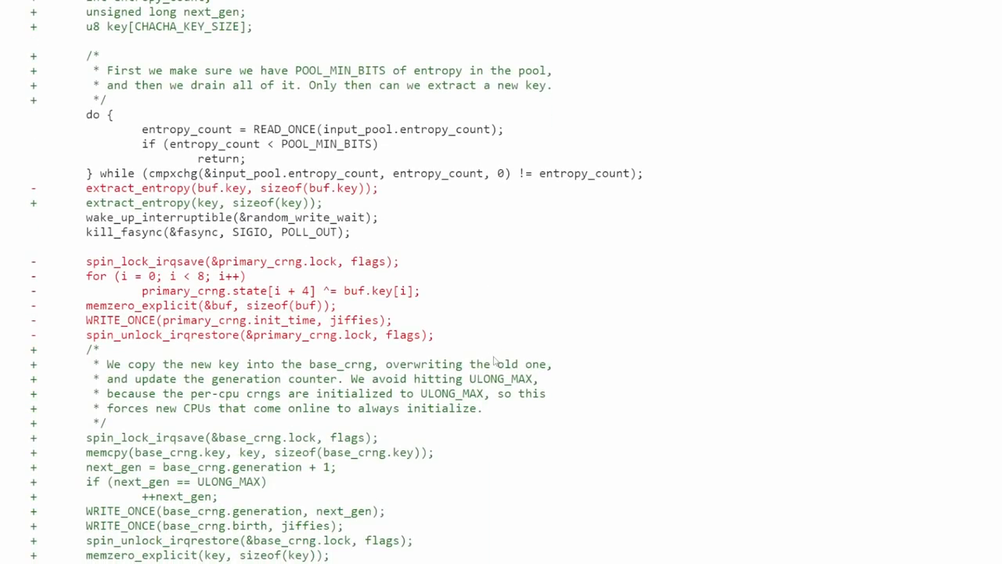
scroll(up, 3)
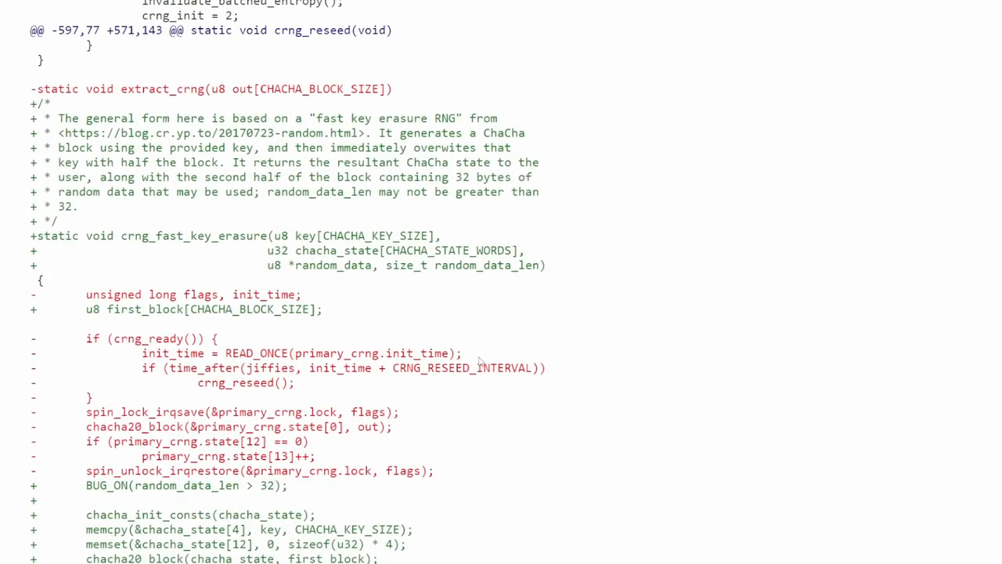
- Continue through batched_entropy to the get_random_u64 and get_random_u32 rewrites at the end
scroll(down, 3)
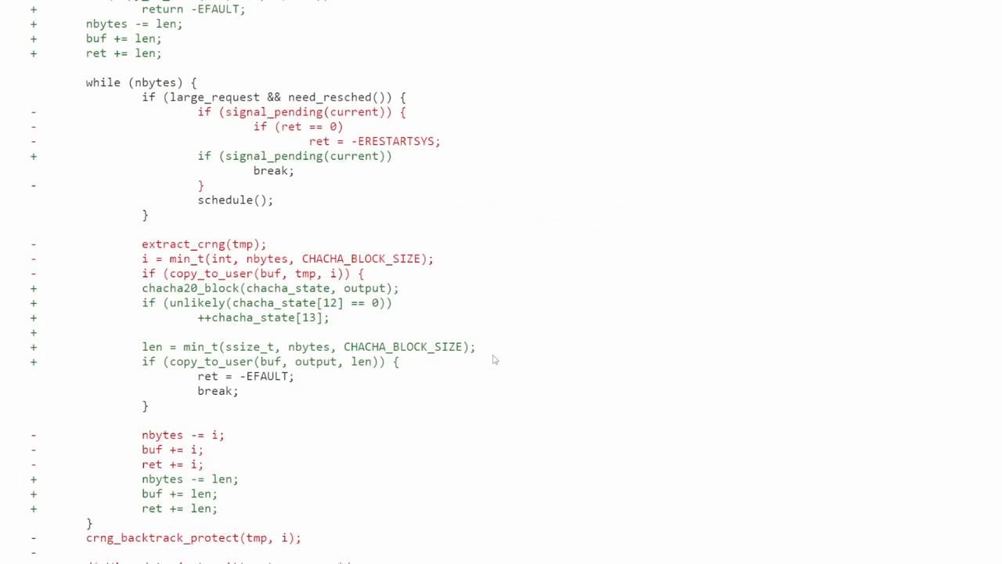
scroll(down, 3)
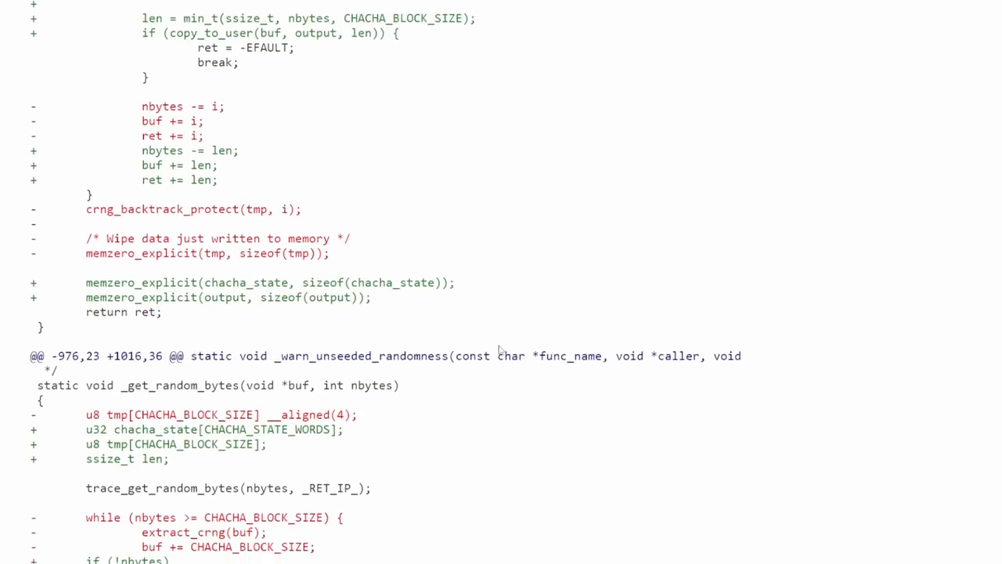
scroll(down, 3)
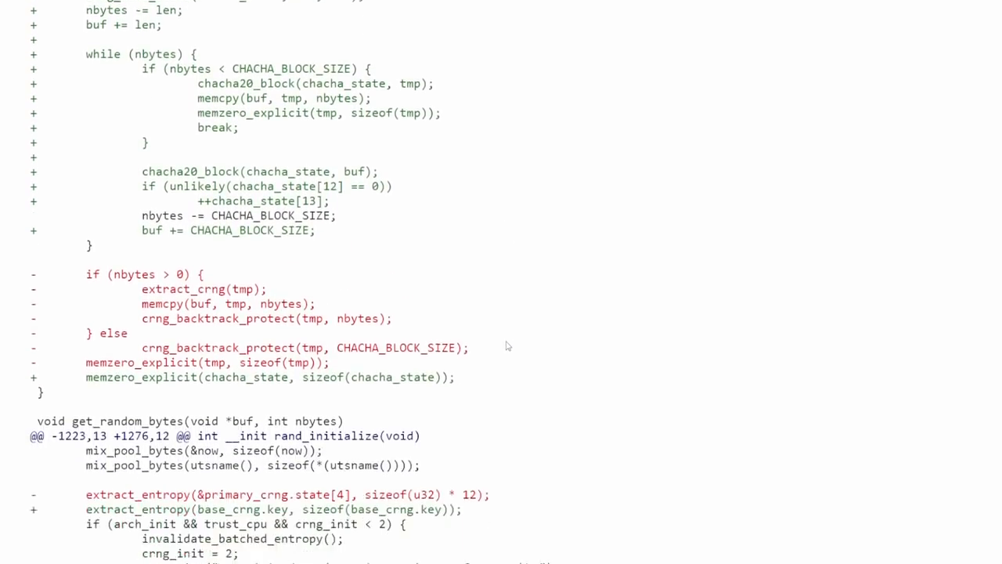
scroll(down, 3)
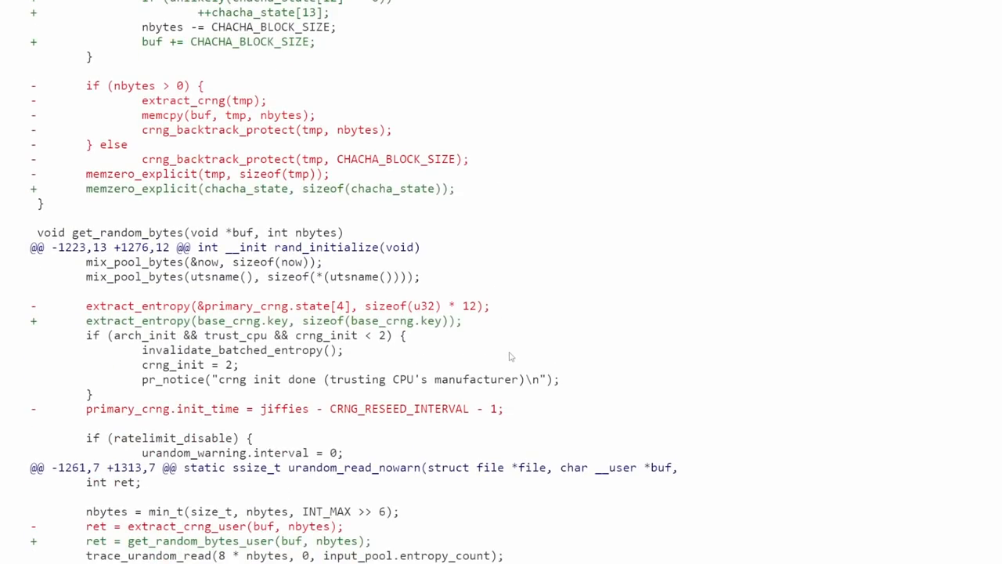
scroll(down, 3)
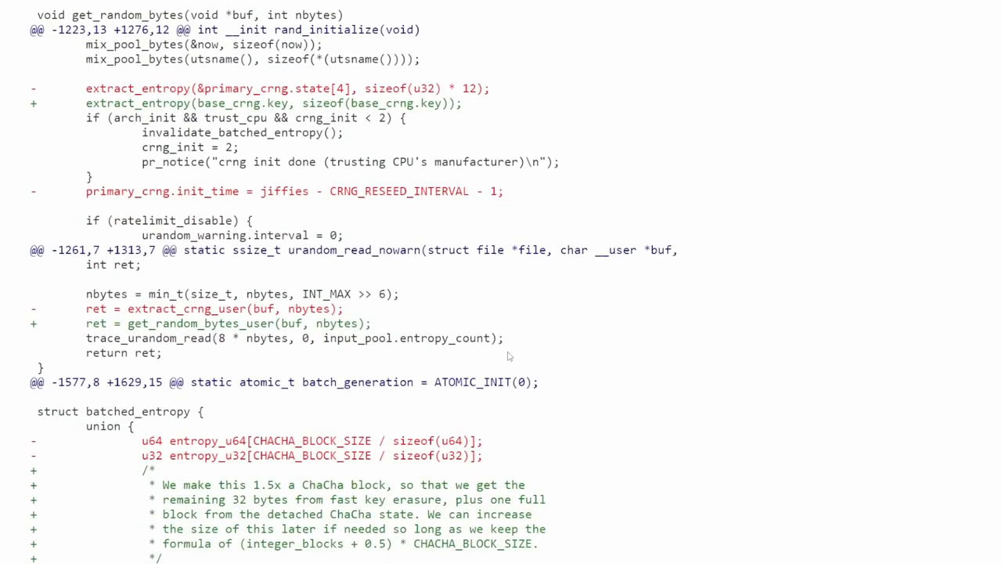
scroll(down, 3)
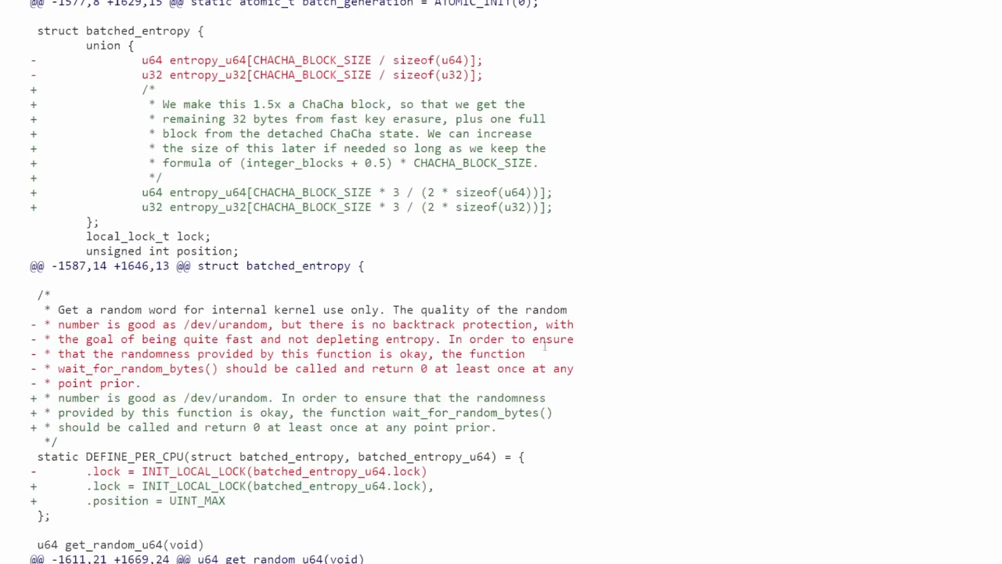
scroll(down, 3)
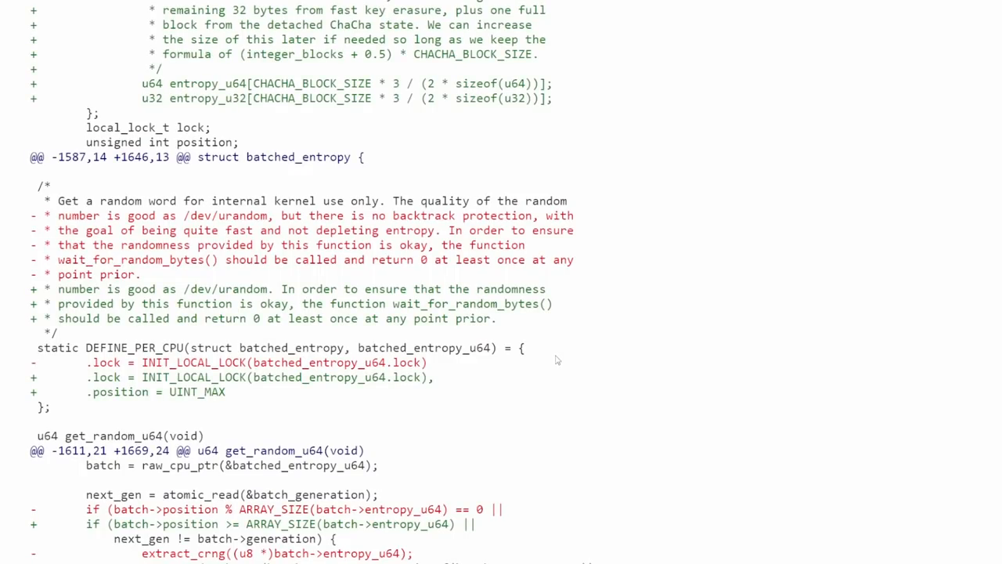
scroll(down, 3)
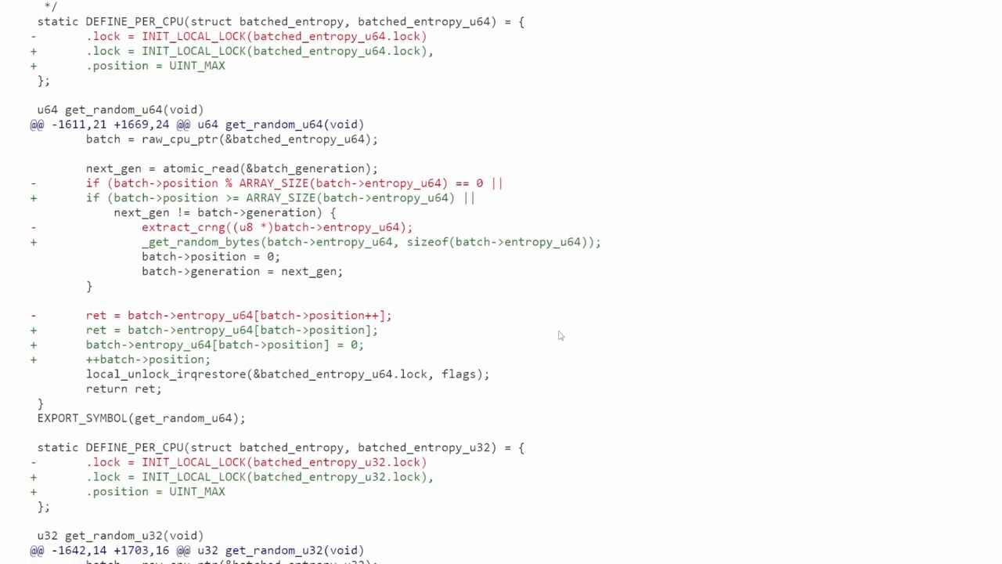
scroll(down, 3)
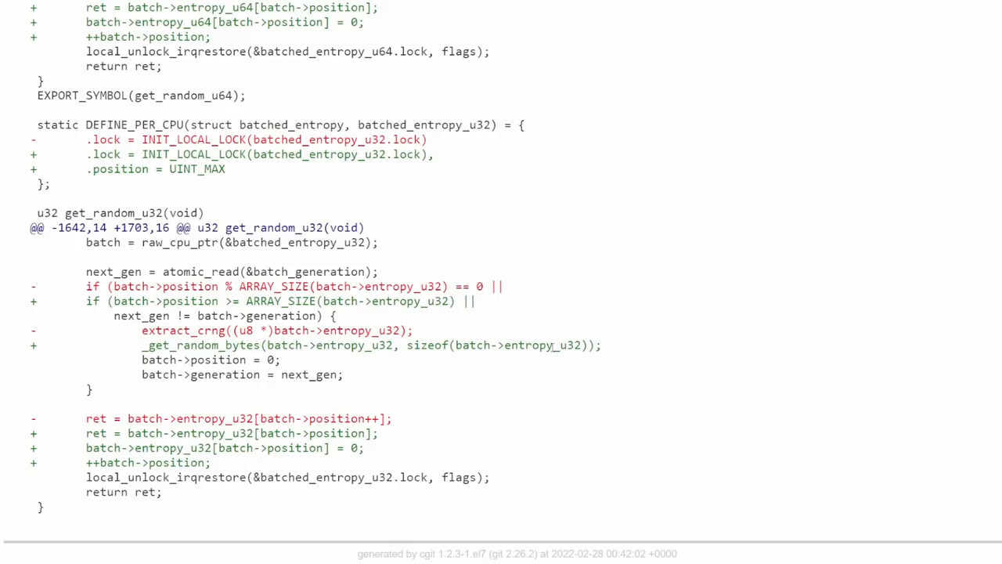
mouse_move(717, 365)
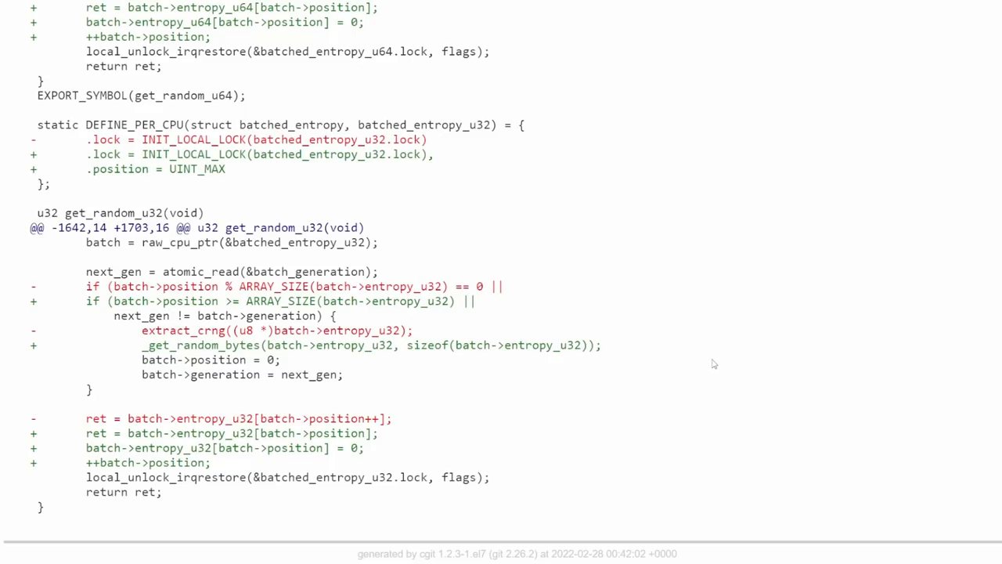
mouse_move(723, 365)
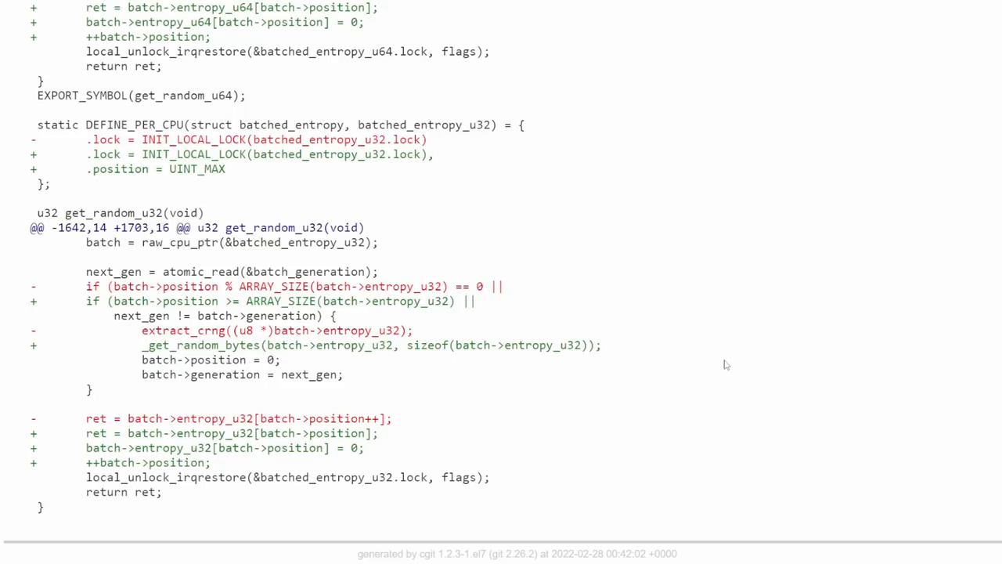